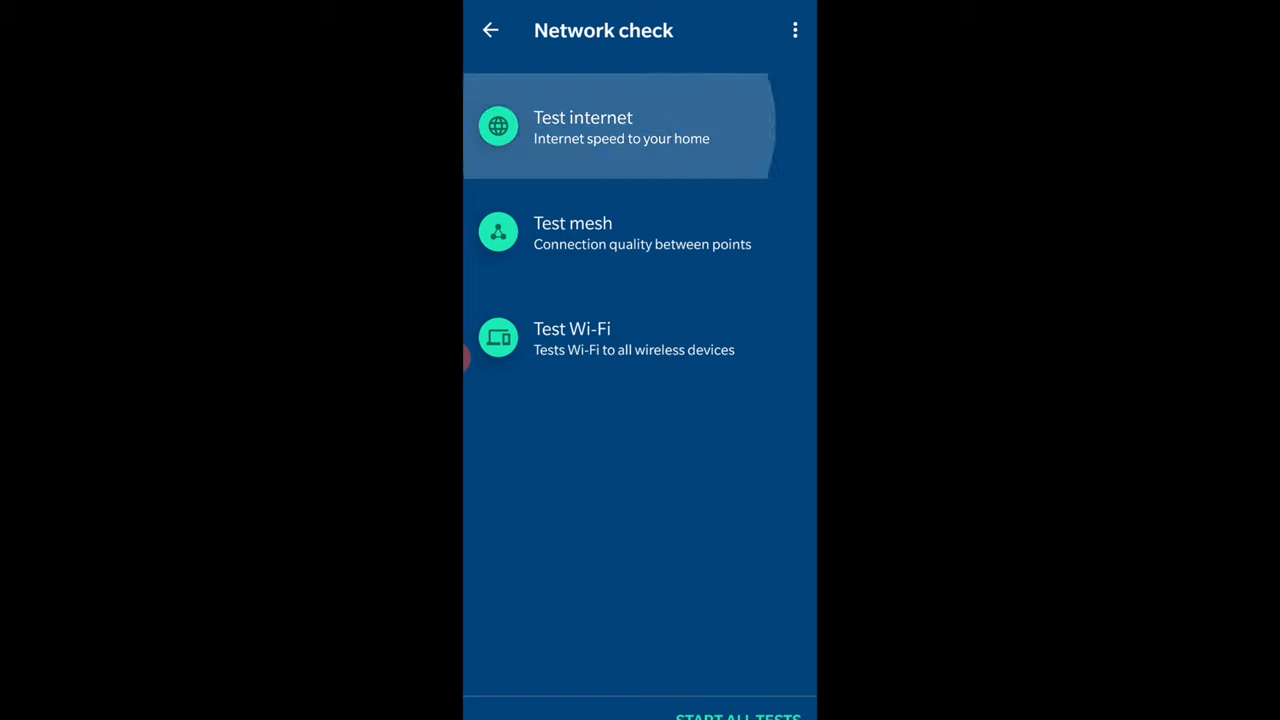
Start the internet speed test from Google Wifi's Network check screen
{"action": "left_click", "coordinate": [616, 127]}
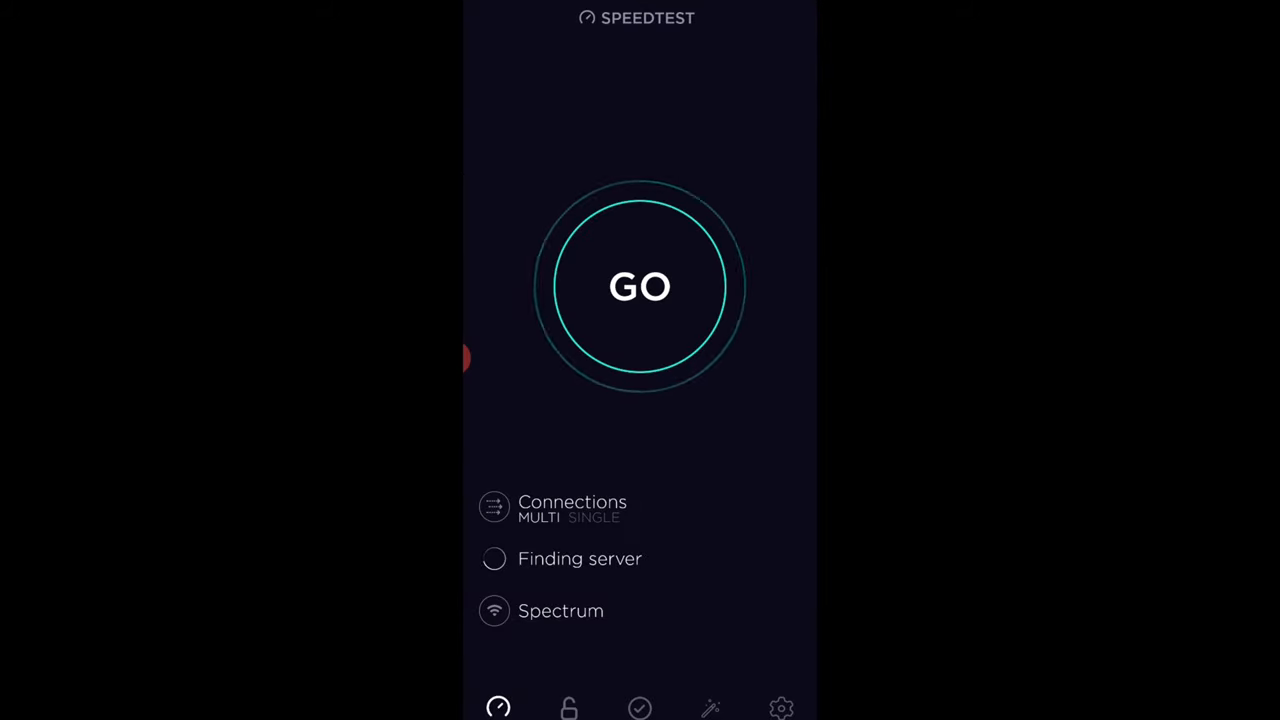
Run Speedtest by Ookla: 214 Mbps download, 11.9 Mbps upload, 23 ms ping
{"action": "left_click", "coordinate": [639, 287]}
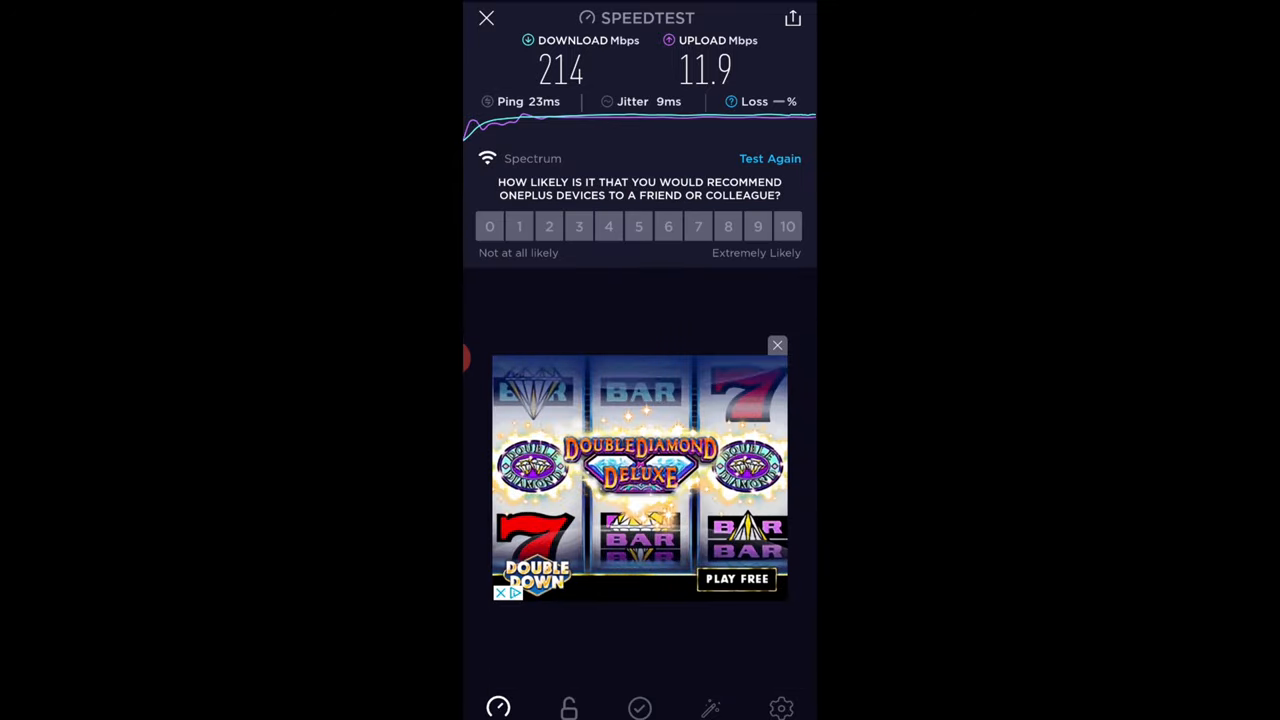
{"action": "left_click", "coordinate": [770, 158]}
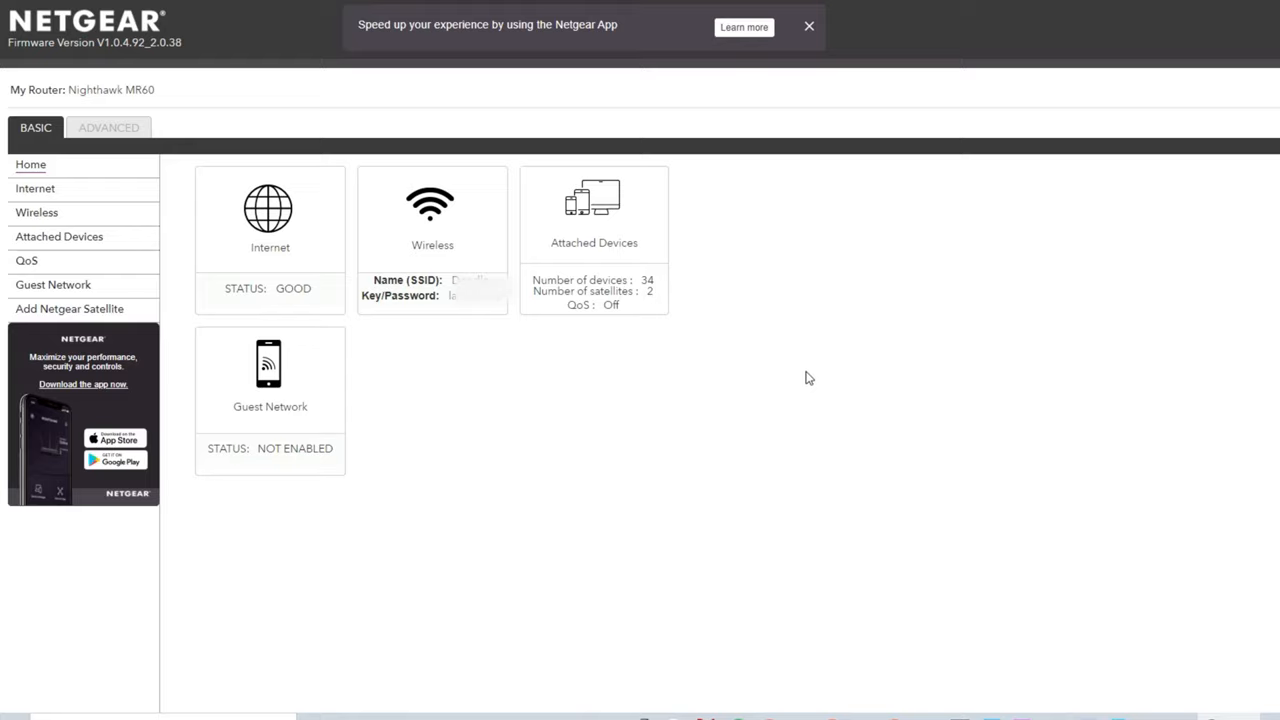
{"action": "mouse_move", "coordinate": [787, 397]}
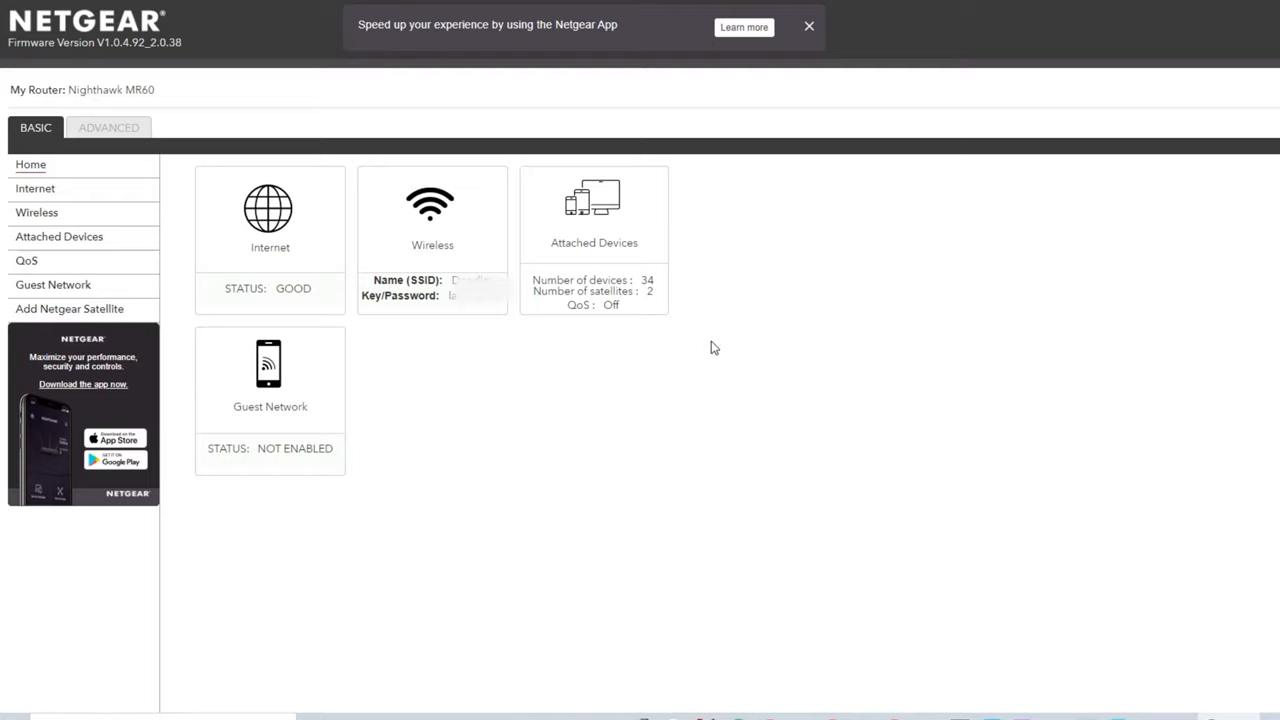
{"action": "mouse_move", "coordinate": [583, 383]}
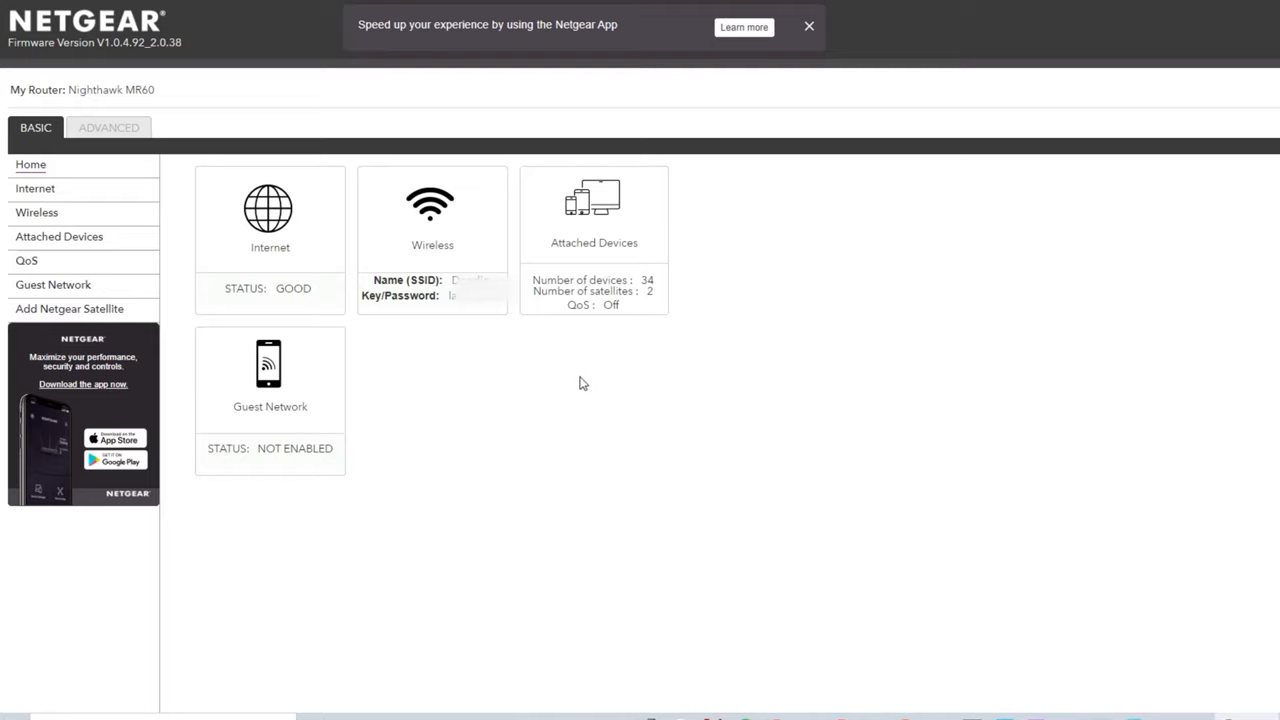
{"action": "mouse_move", "coordinate": [580, 375]}
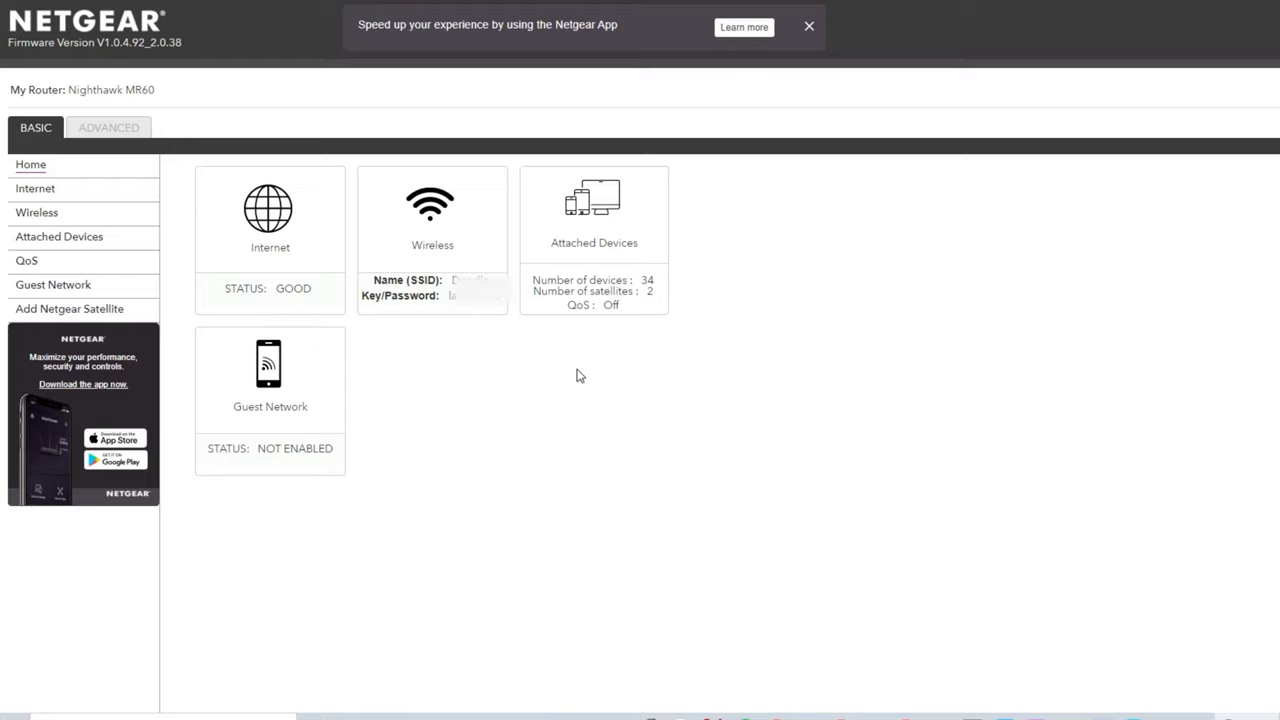
{"action": "mouse_move", "coordinate": [579, 369]}
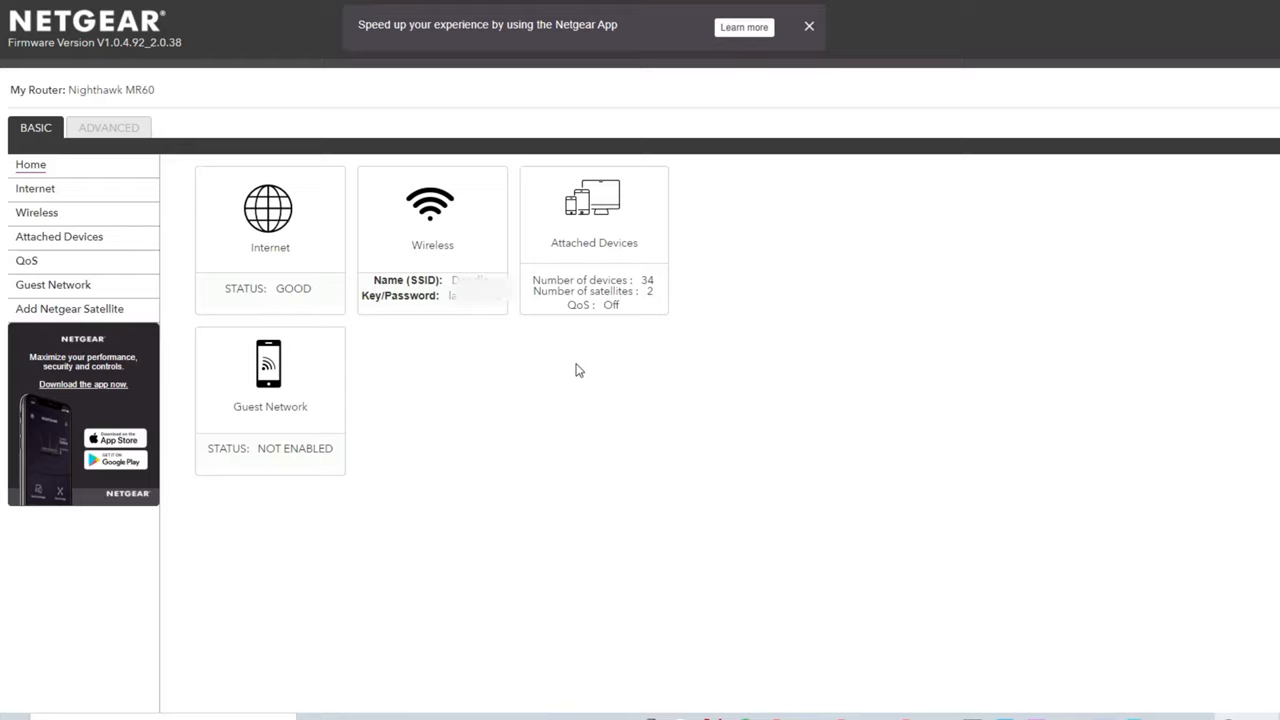
{"action": "mouse_move", "coordinate": [526, 383]}
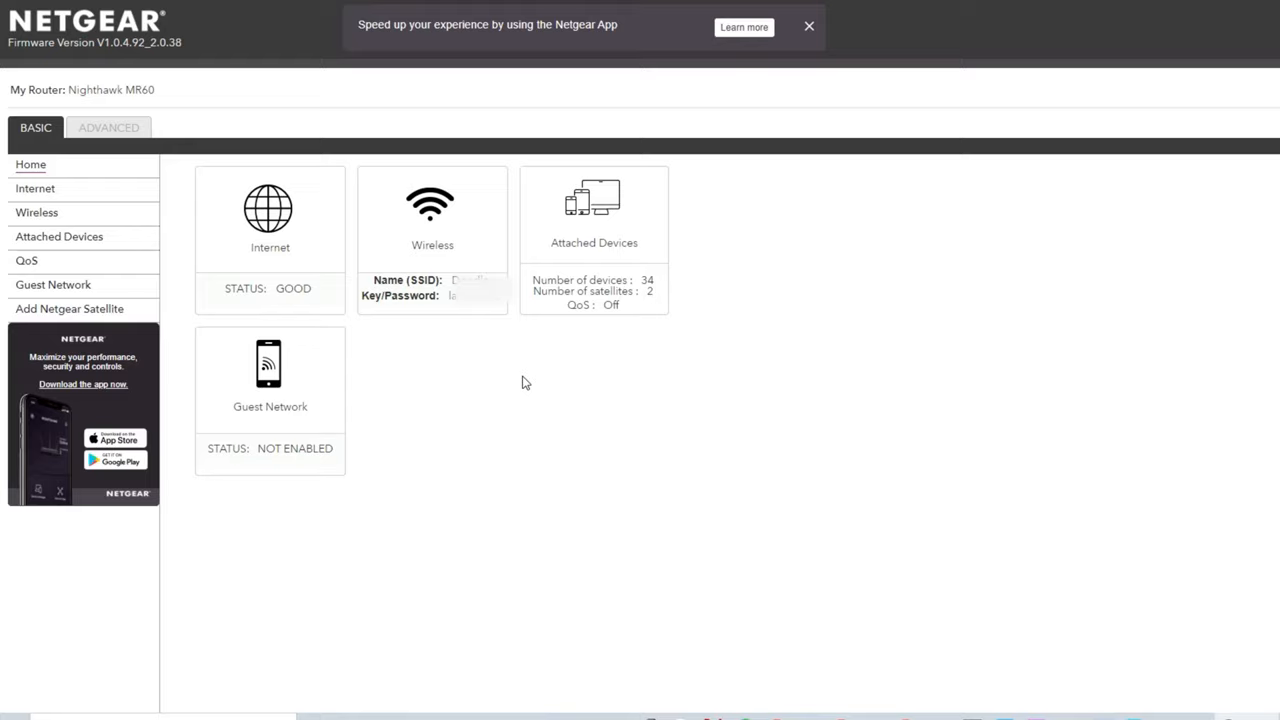
{"action": "mouse_move", "coordinate": [476, 268]}
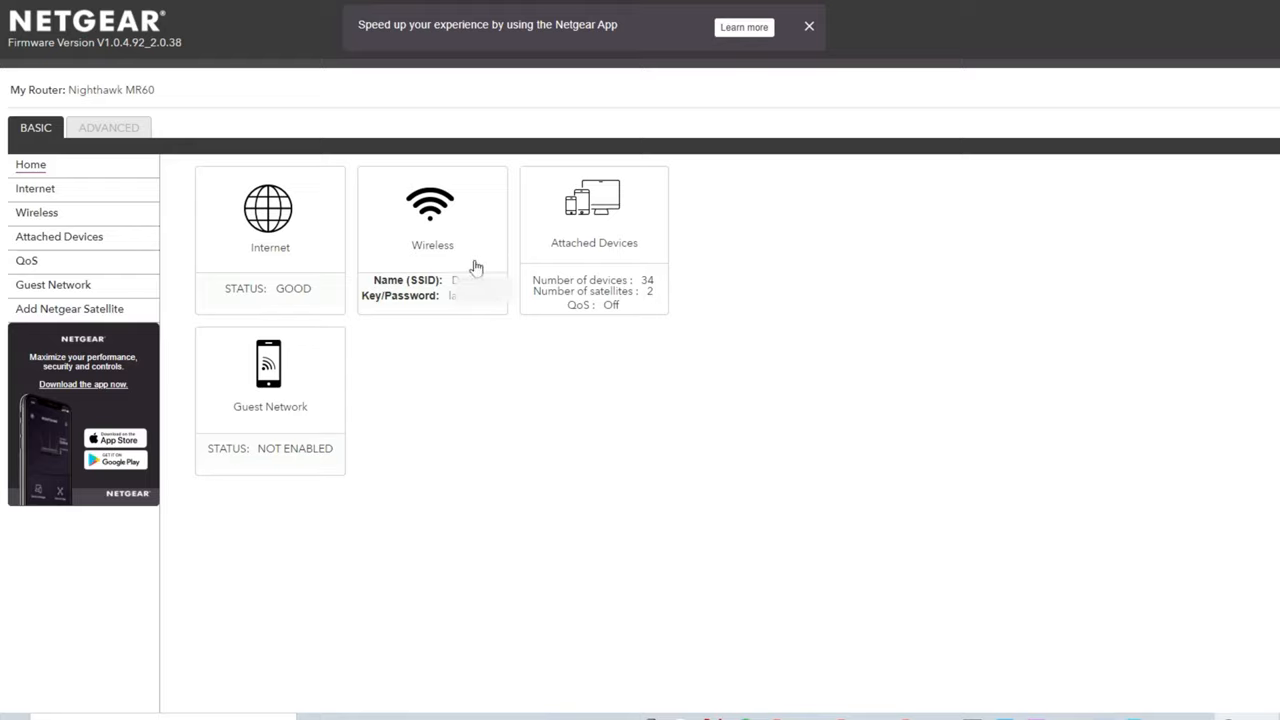
{"action": "mouse_move", "coordinate": [472, 270]}
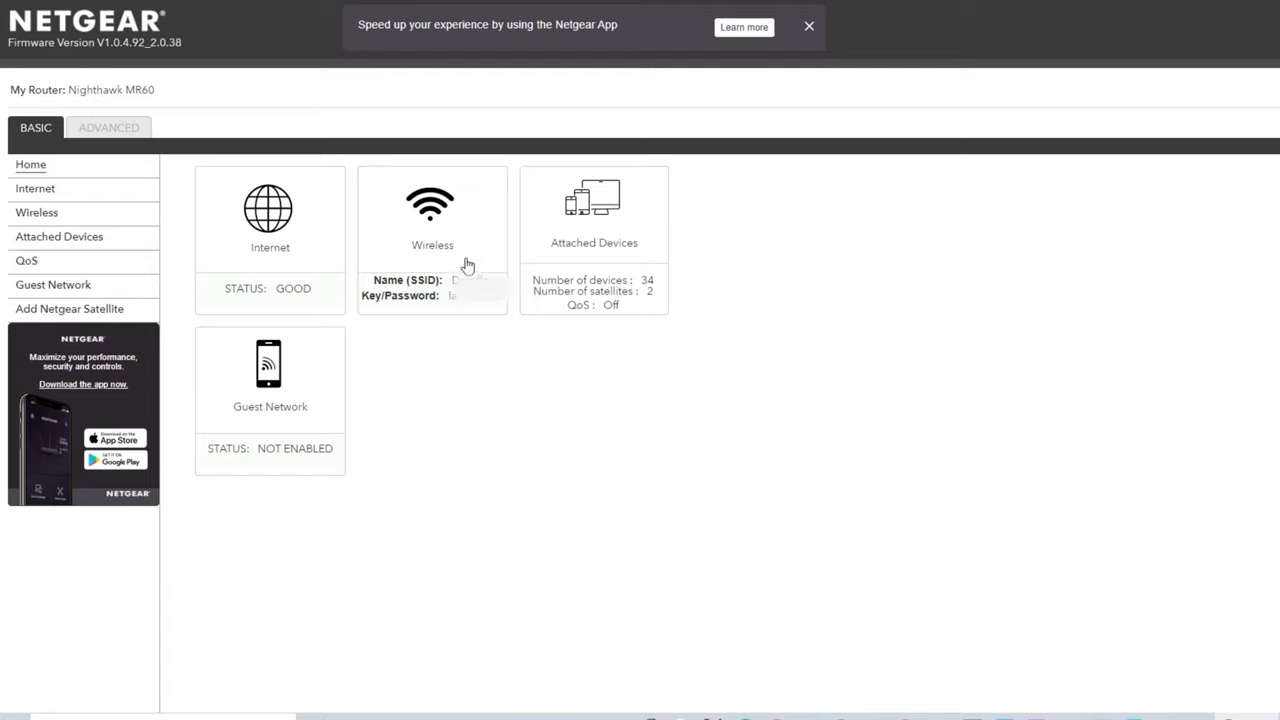
{"action": "mouse_move", "coordinate": [221, 133]}
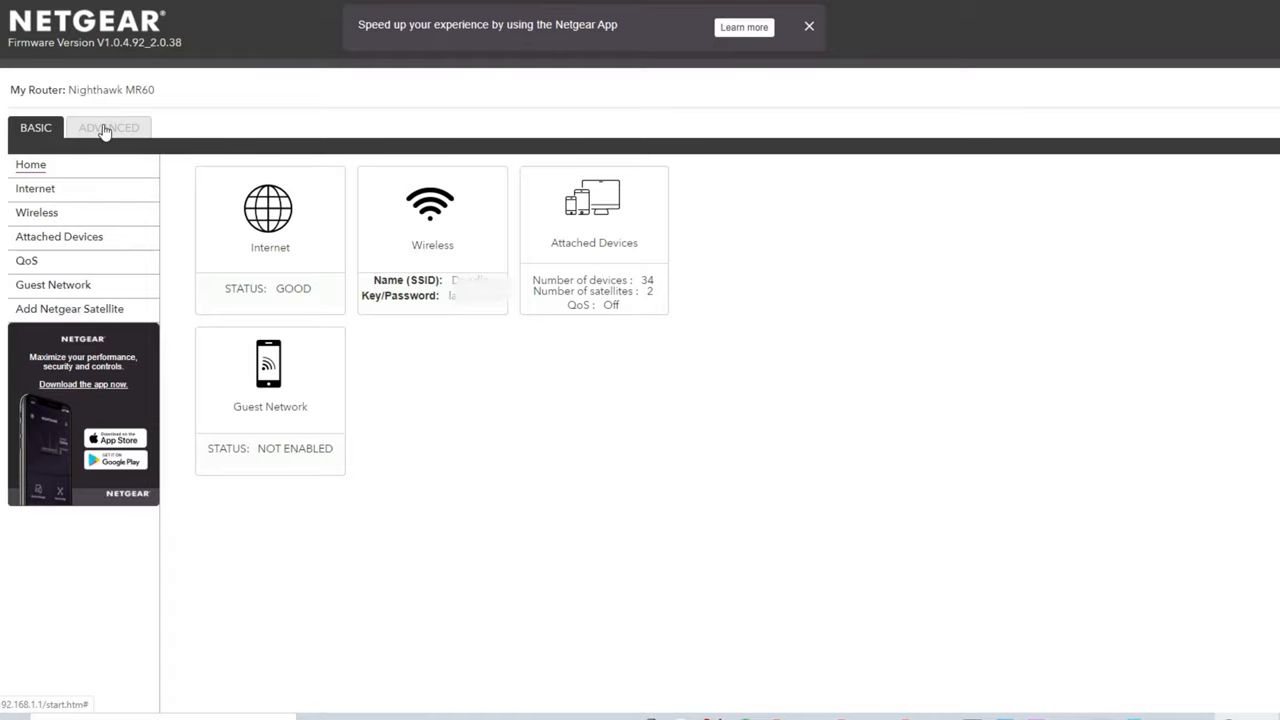
Switch the Nighthawk interface from the Basic dashboard to the ADVANCED home page
{"action": "left_click", "coordinate": [107, 127]}
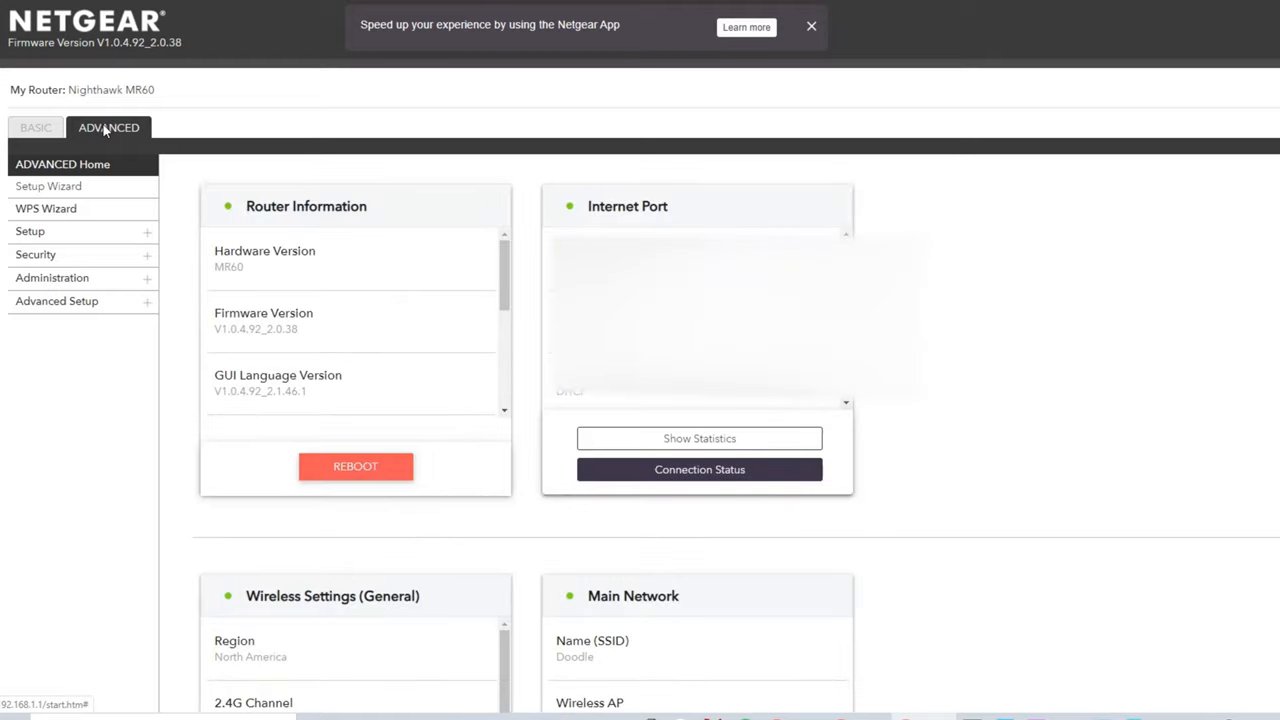
{"action": "mouse_move", "coordinate": [224, 174]}
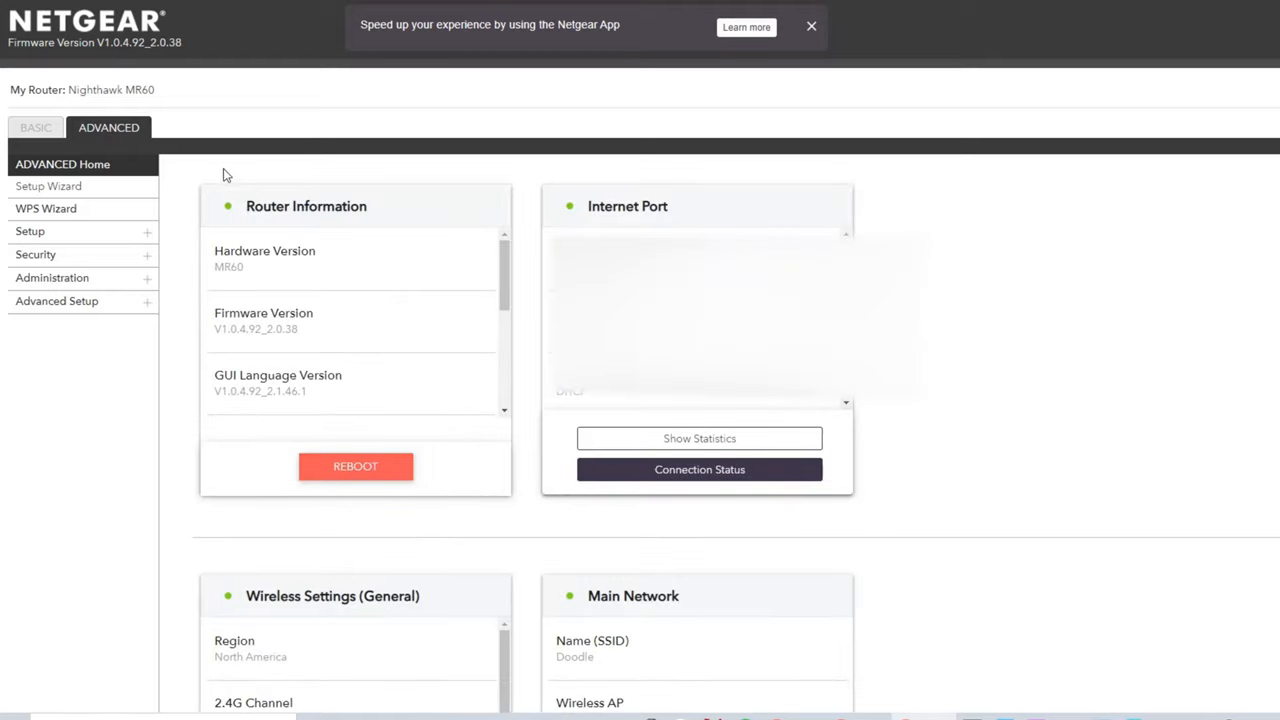
{"action": "mouse_move", "coordinate": [398, 312]}
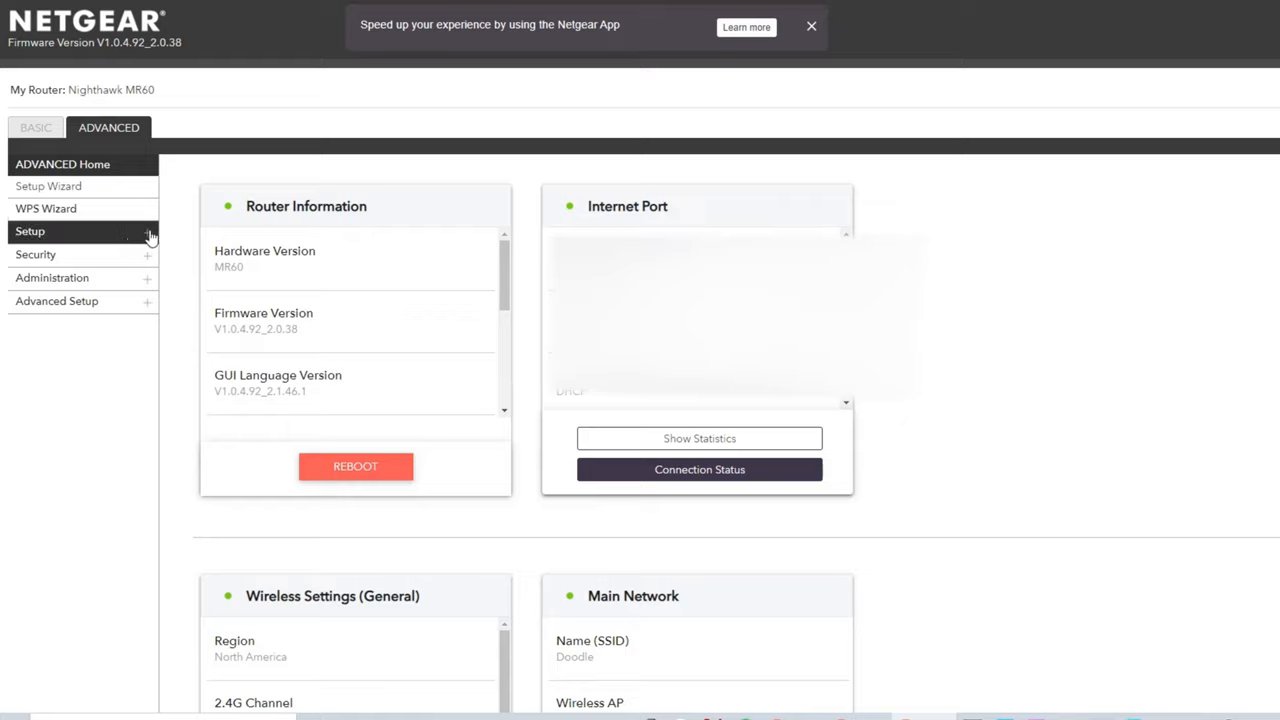
Expand Setup, open LAN Setup and scroll down to Address Reservation
{"action": "left_click", "coordinate": [30, 231]}
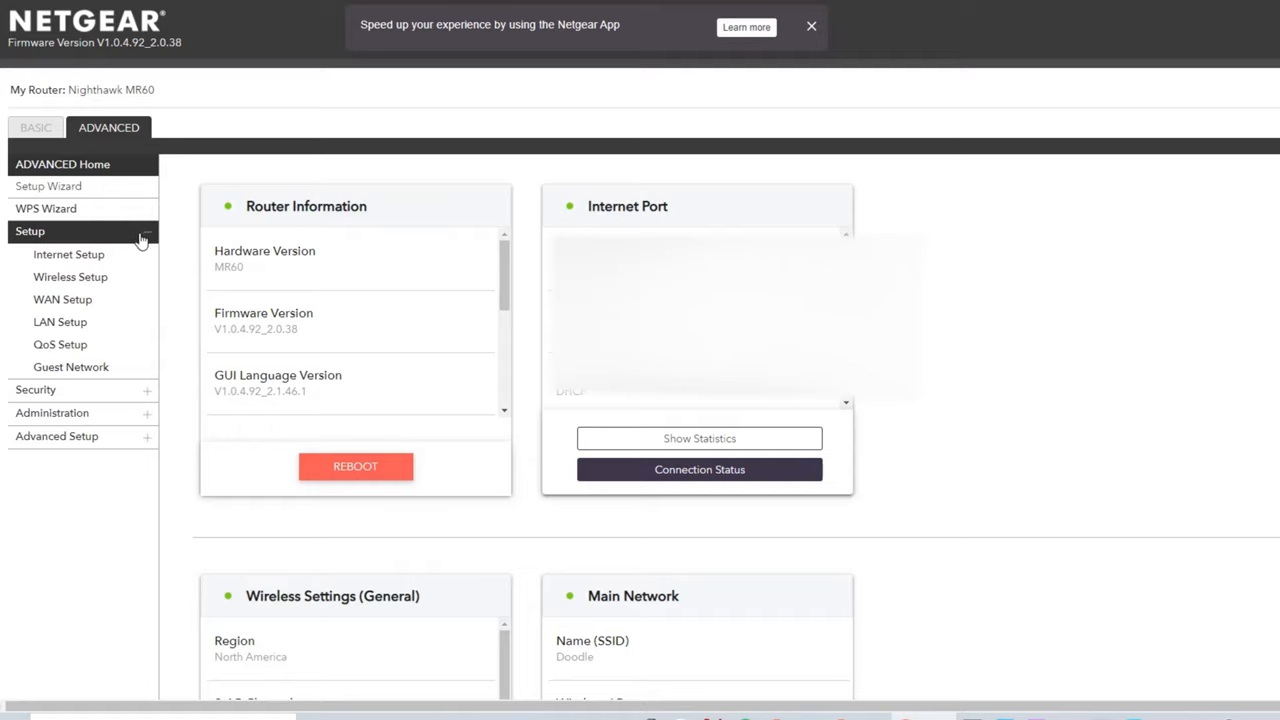
{"action": "left_click", "coordinate": [60, 322]}
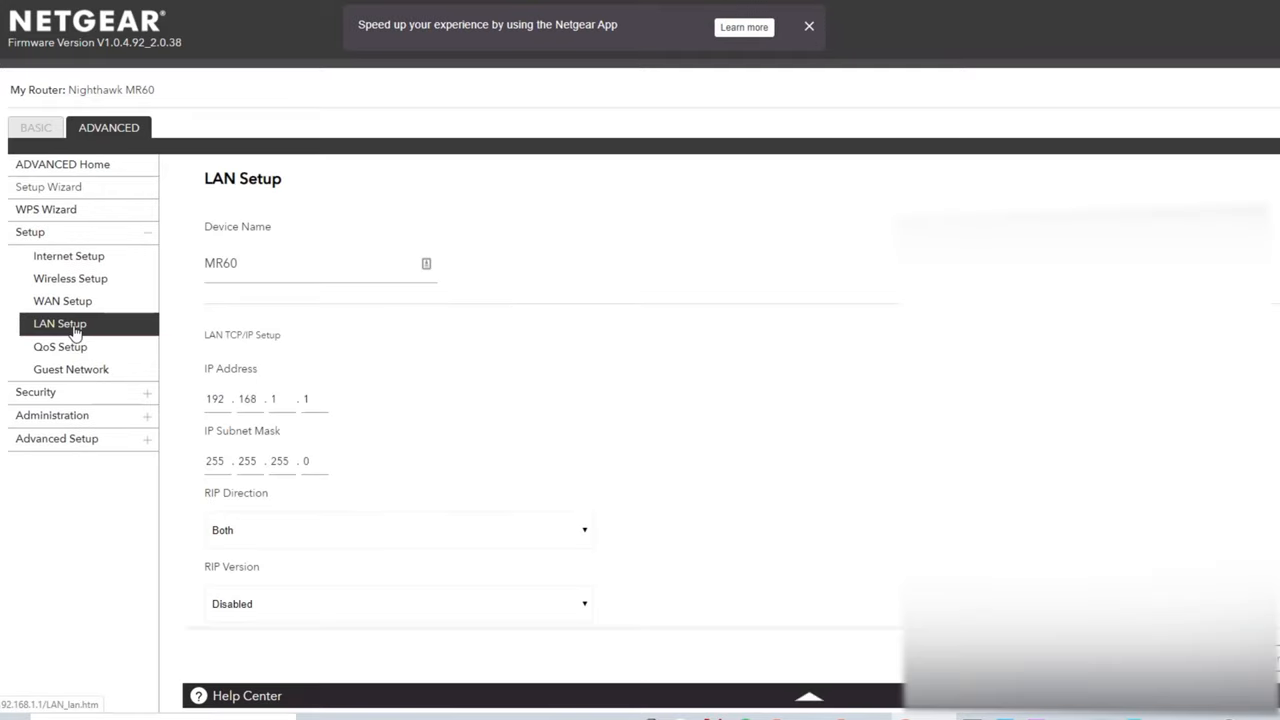
{"action": "scroll", "scroll_direction": "down", "scroll_amount": 3}
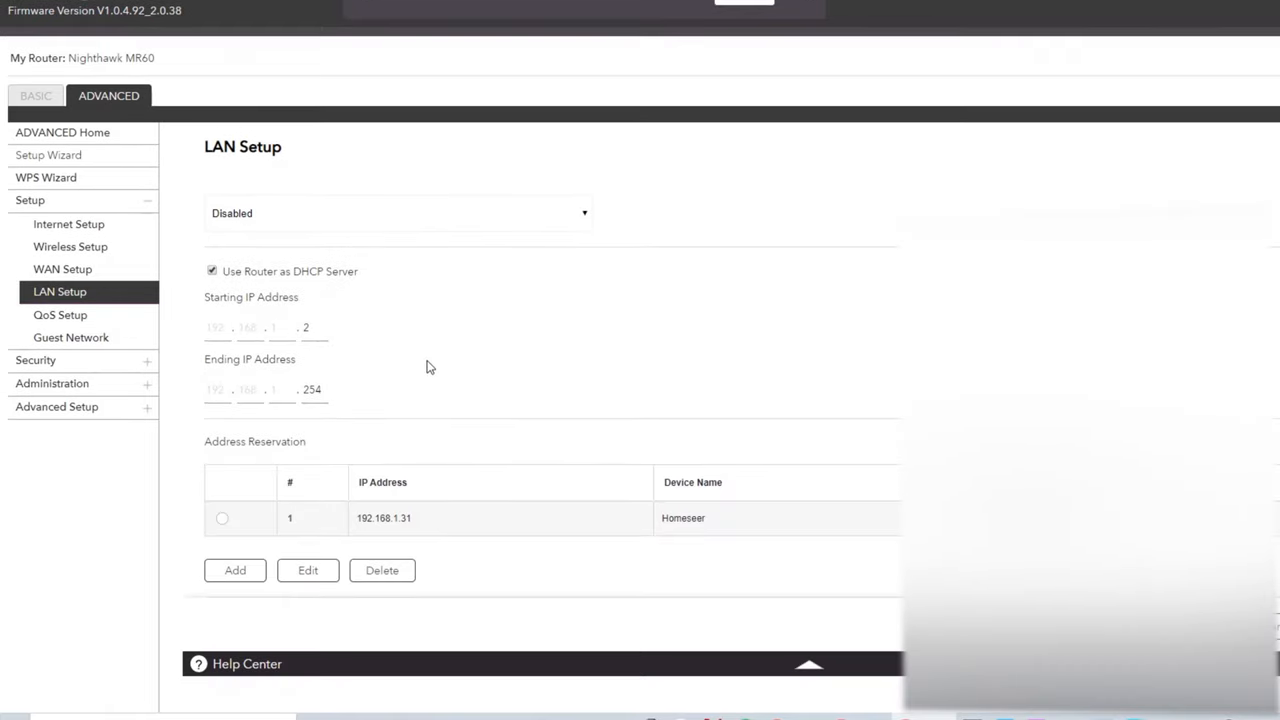
{"action": "mouse_move", "coordinate": [254, 580]}
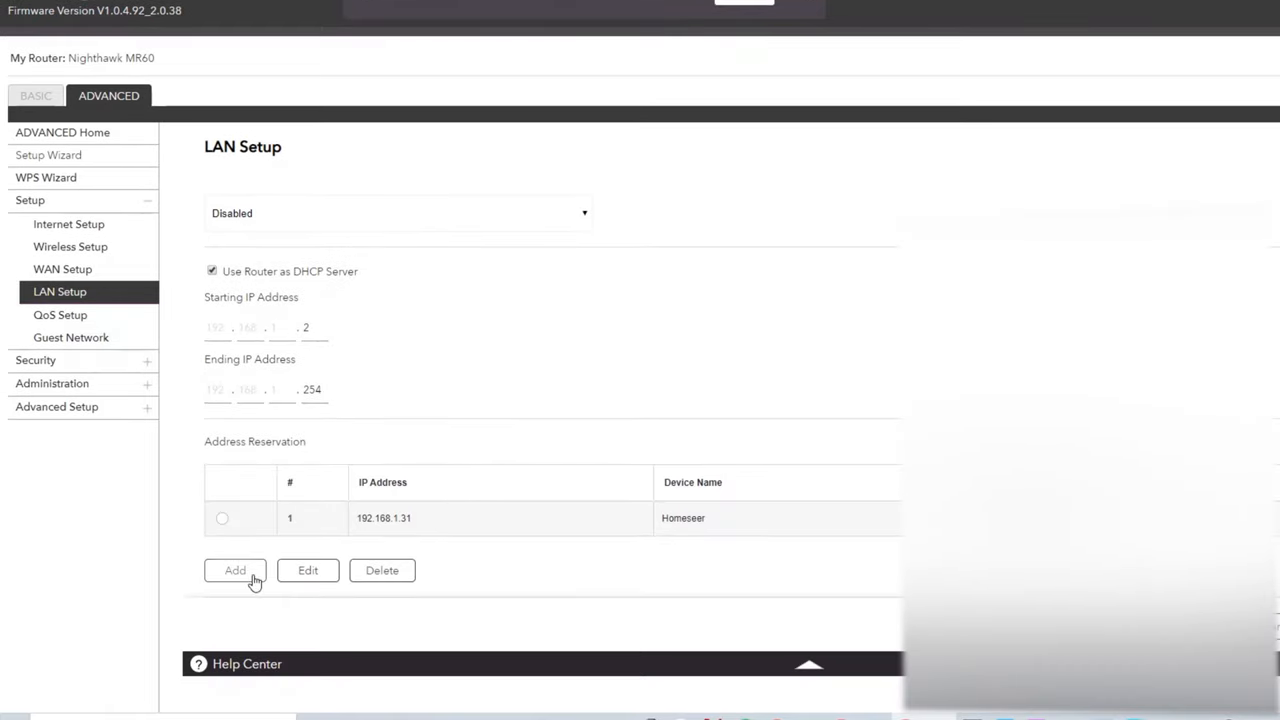
Pick the 192.168.1.33 device from the reservation table, name it Cameras, and add it
{"action": "left_click", "coordinate": [235, 570]}
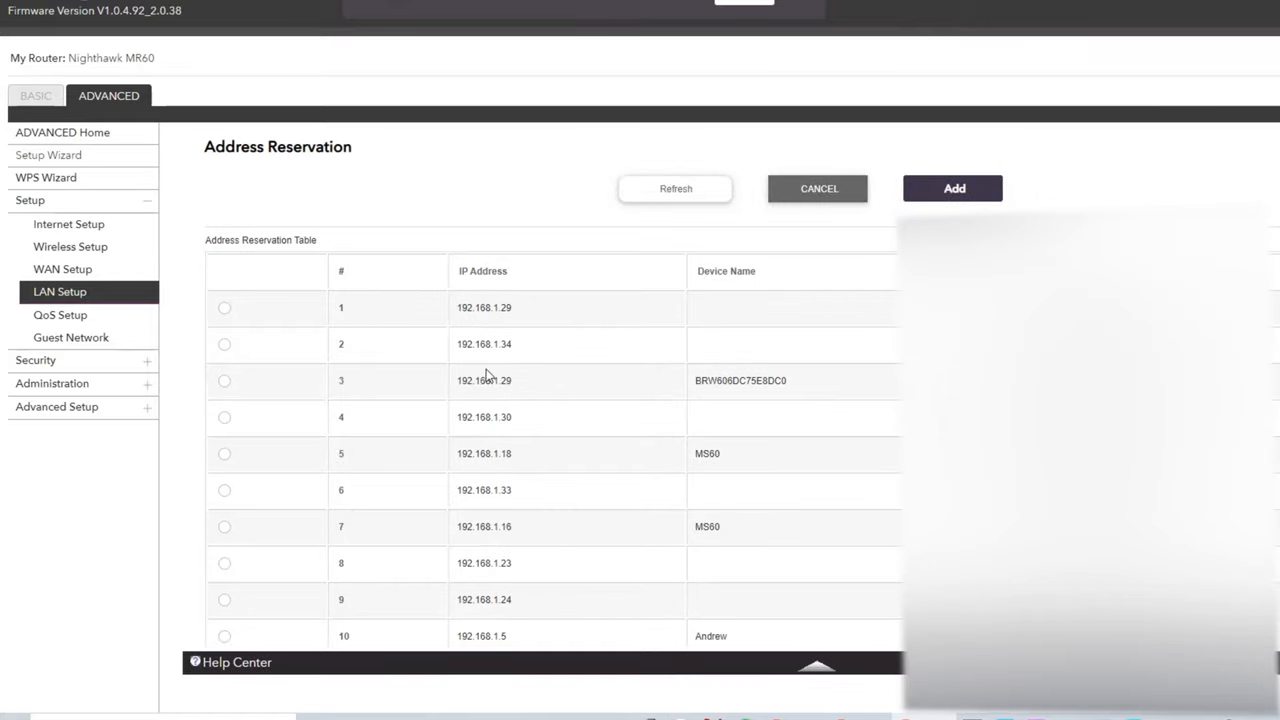
{"action": "scroll", "scroll_direction": "down", "scroll_amount": 3}
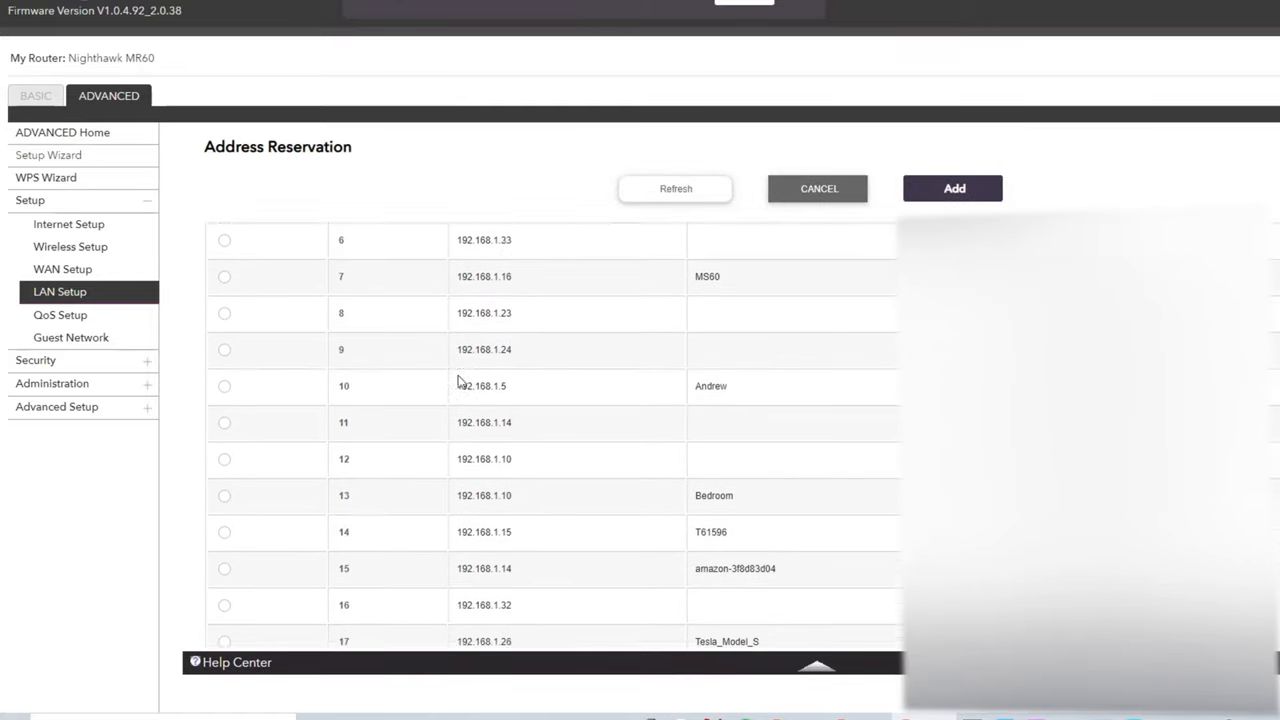
{"action": "scroll", "scroll_direction": "down", "scroll_amount": 3}
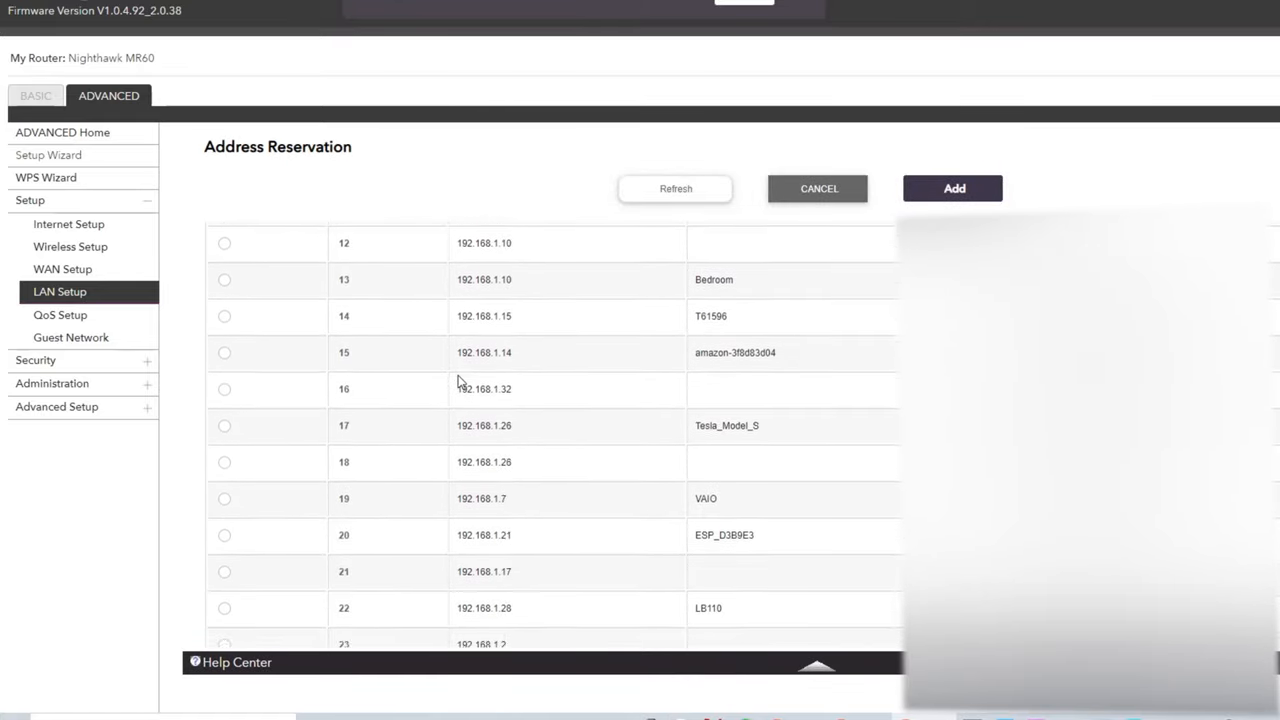
{"action": "scroll", "scroll_direction": "down", "scroll_amount": 3}
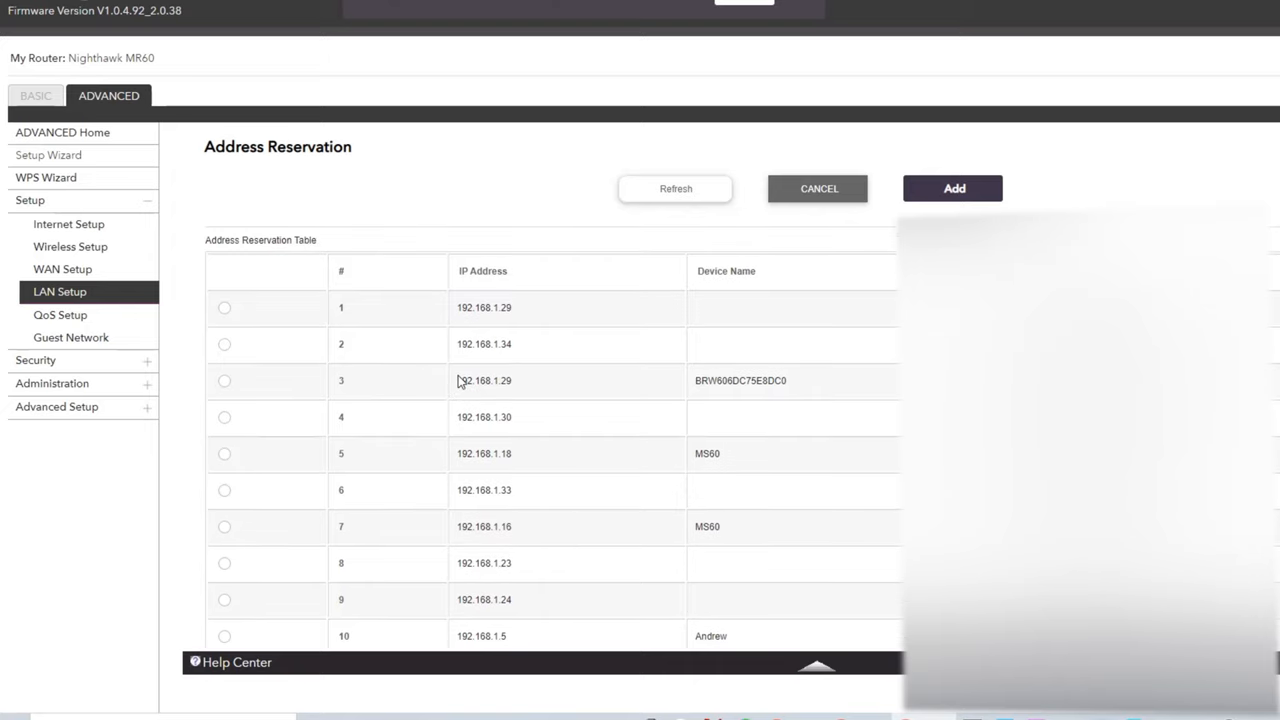
{"action": "mouse_move", "coordinate": [265, 482]}
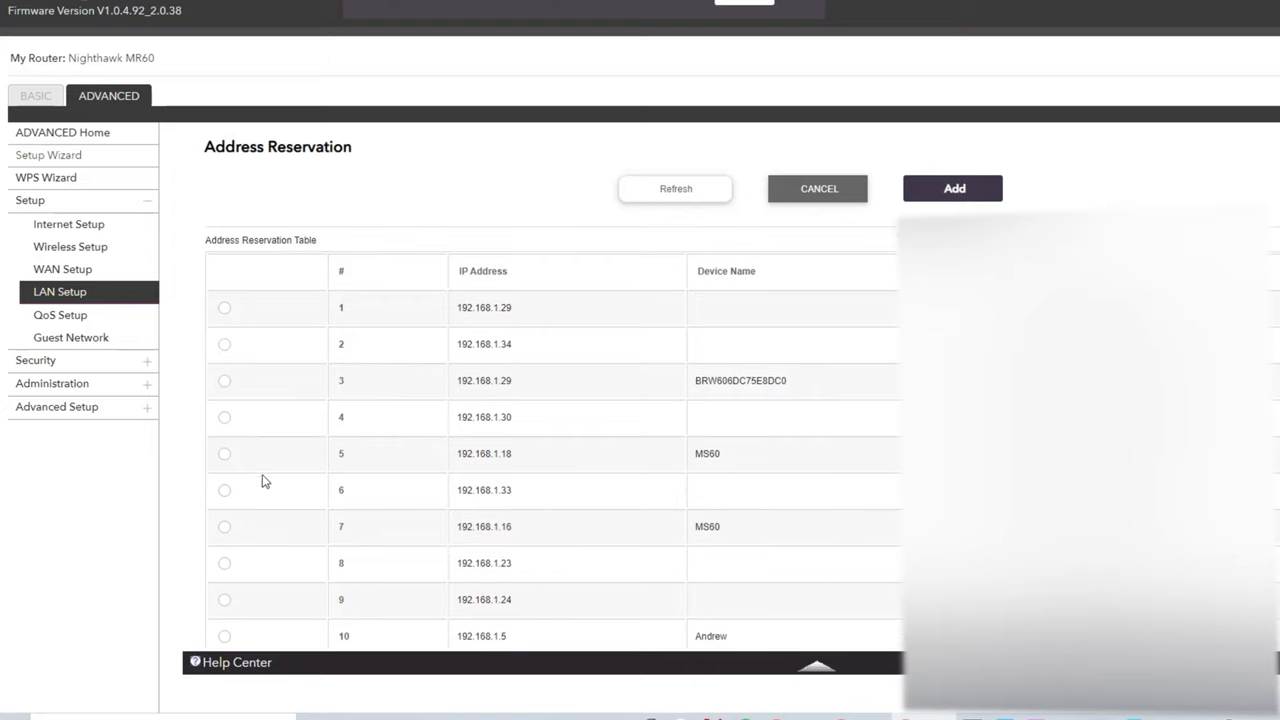
{"action": "left_click", "coordinate": [224, 491]}
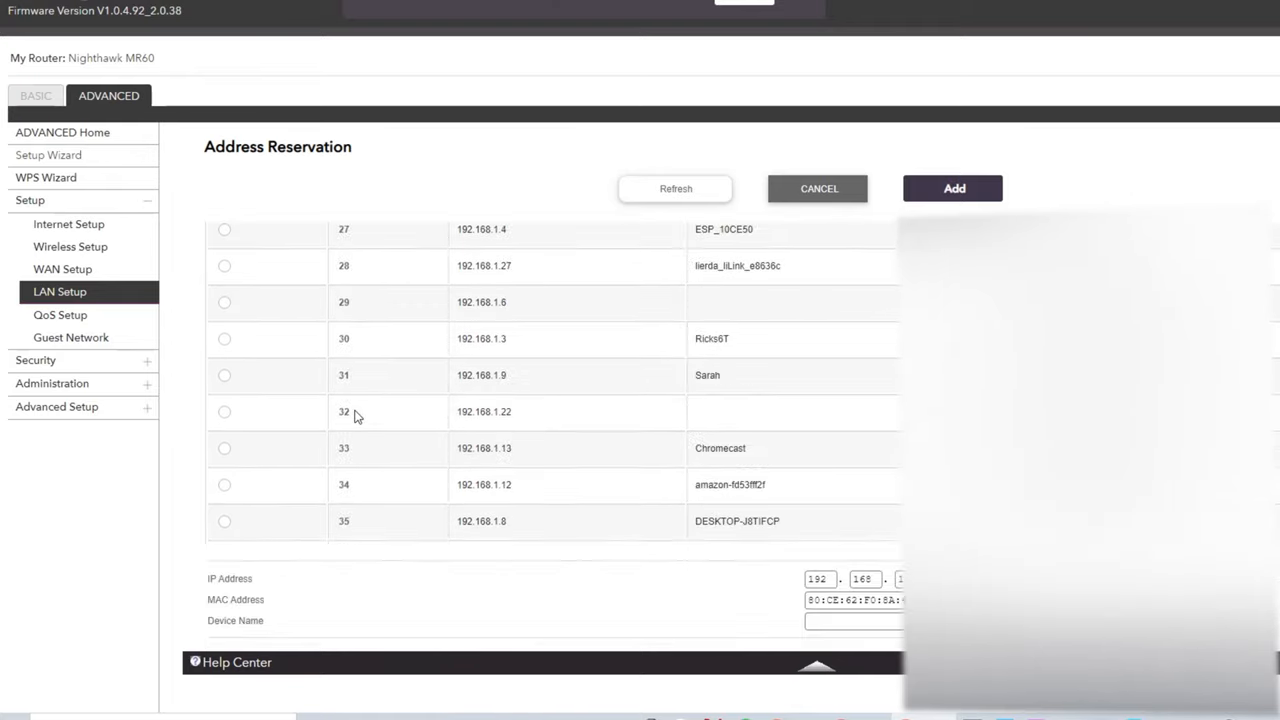
{"action": "mouse_move", "coordinate": [358, 453]}
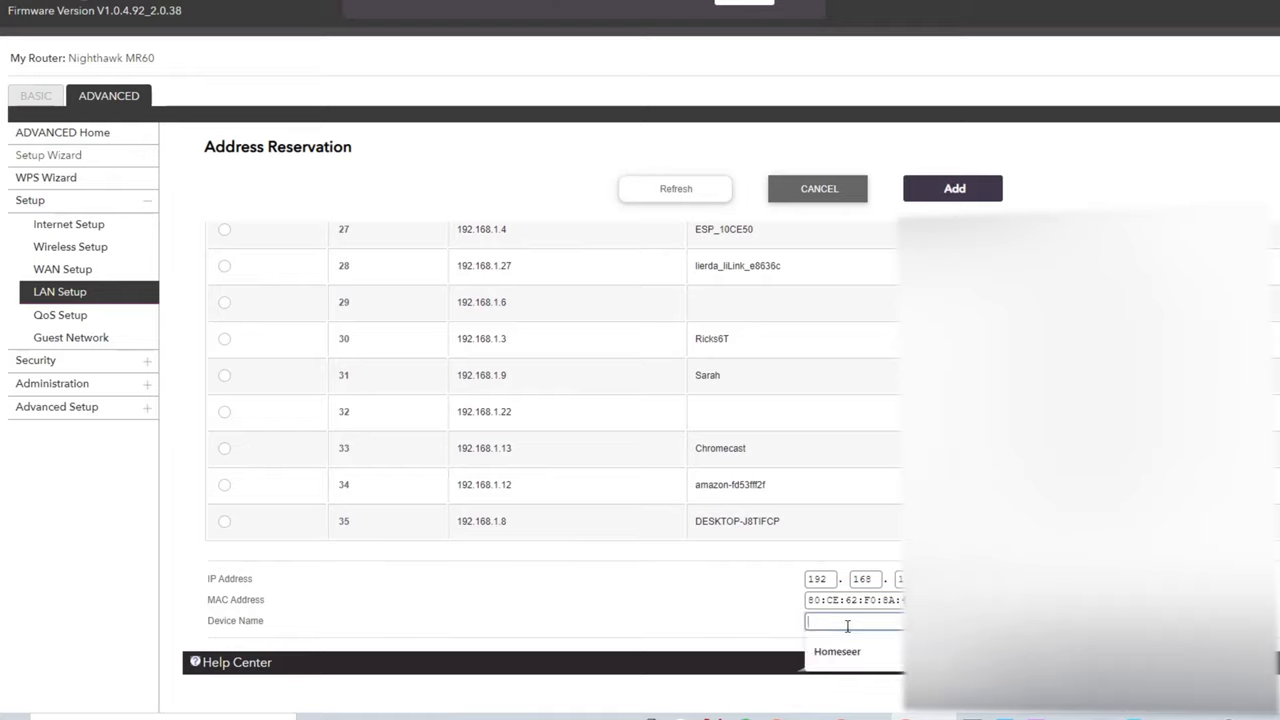
{"action": "type", "text": "Cameras"}
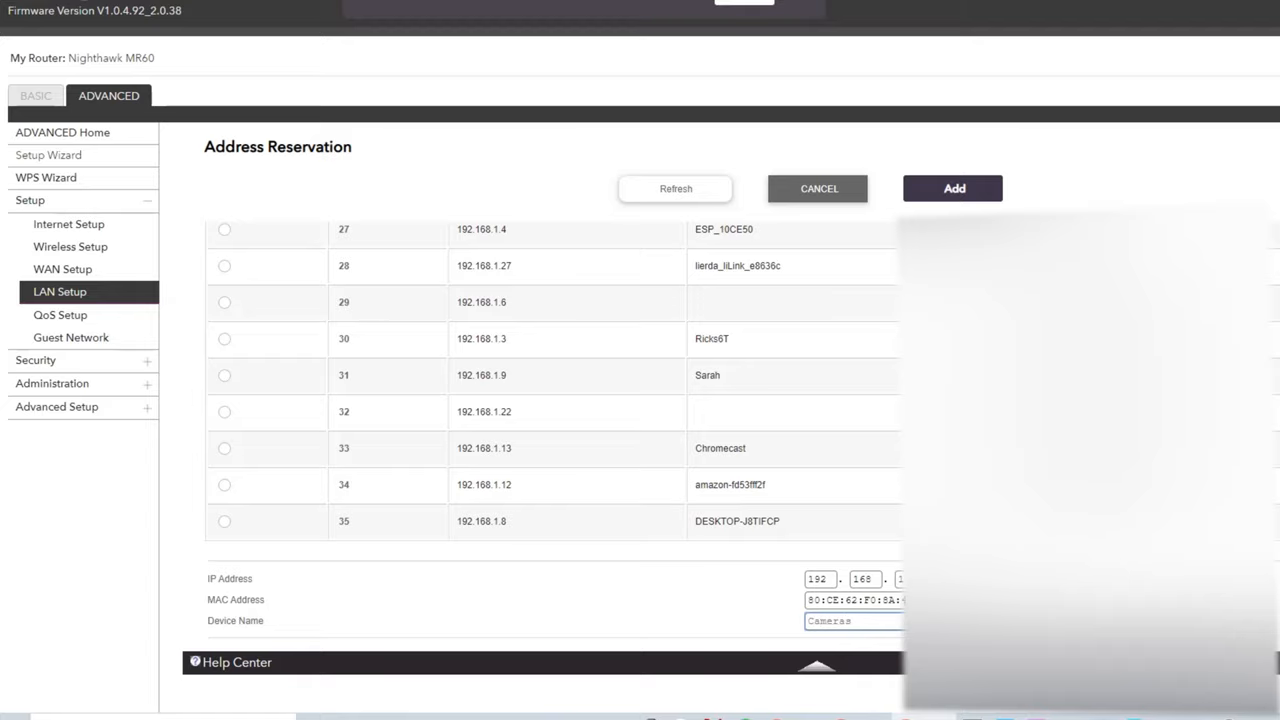
{"action": "left_click", "coordinate": [817, 188]}
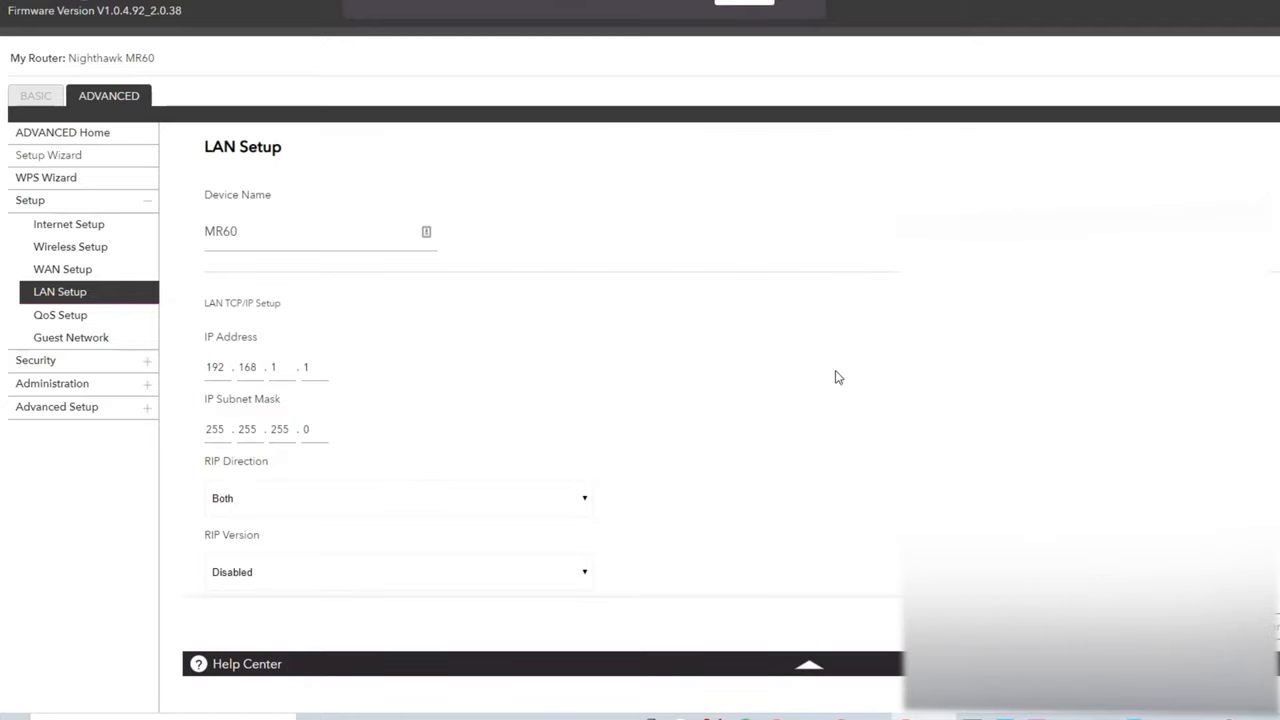
Confirm Cameras in the reservation list, then open Advanced Setup's Port Forwarding / Port Triggering page
{"action": "scroll", "scroll_direction": "down", "scroll_amount": 3}
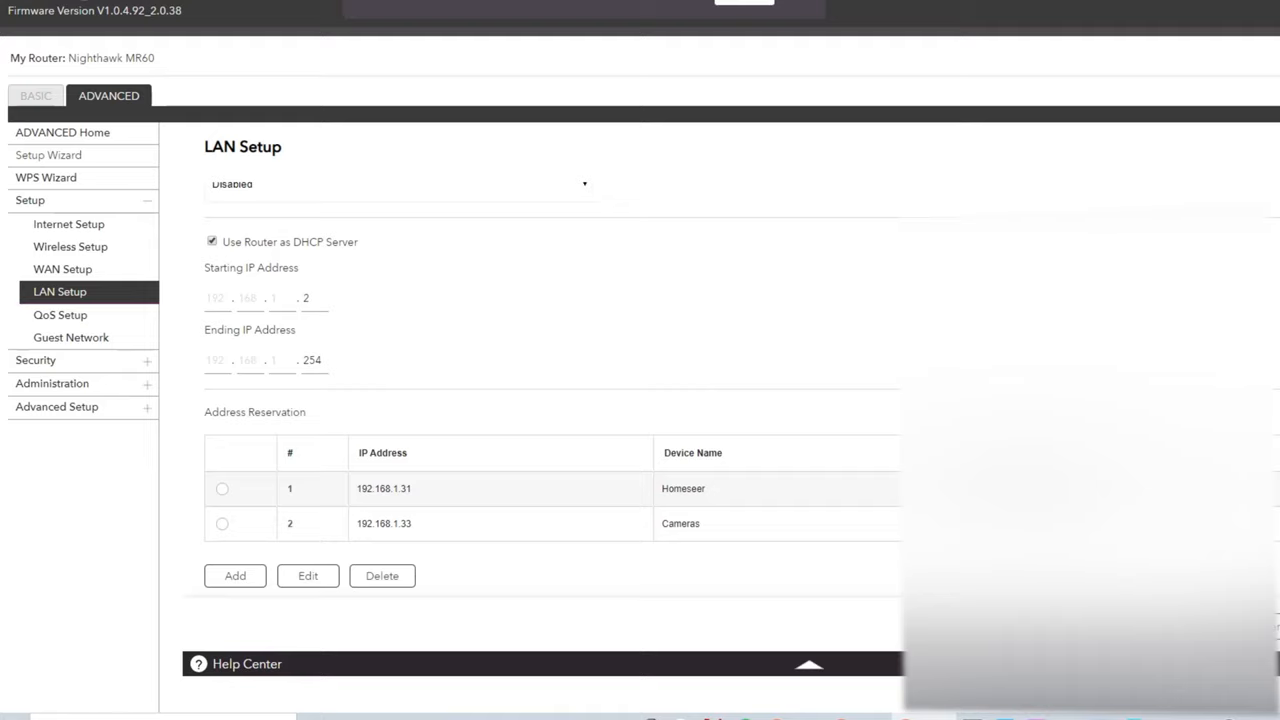
{"action": "mouse_move", "coordinate": [463, 316]}
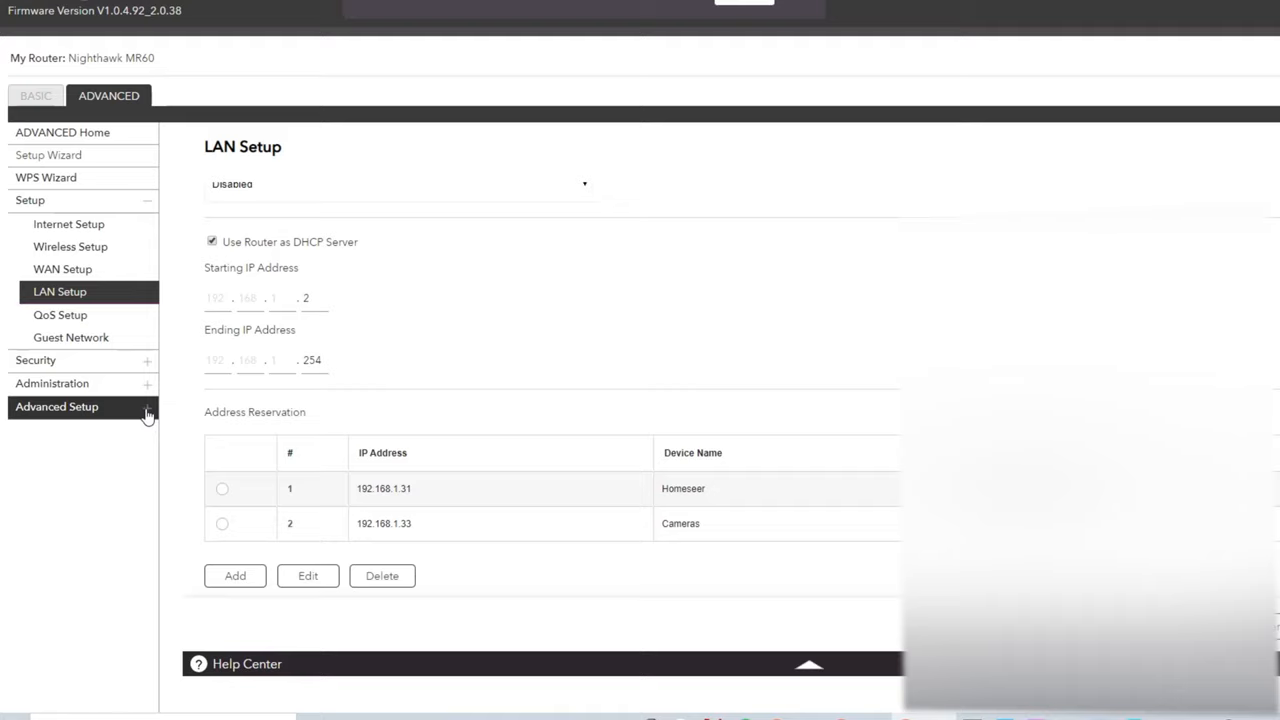
{"action": "left_click", "coordinate": [55, 407]}
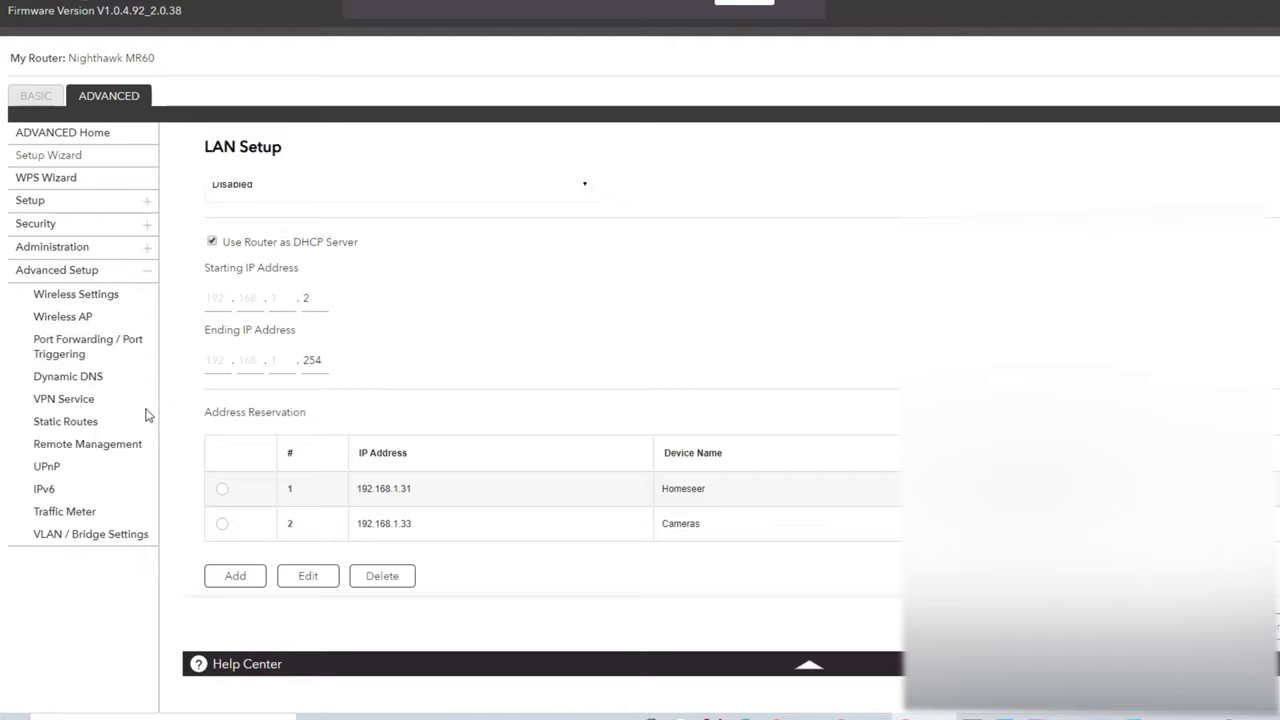
{"action": "mouse_move", "coordinate": [115, 378]}
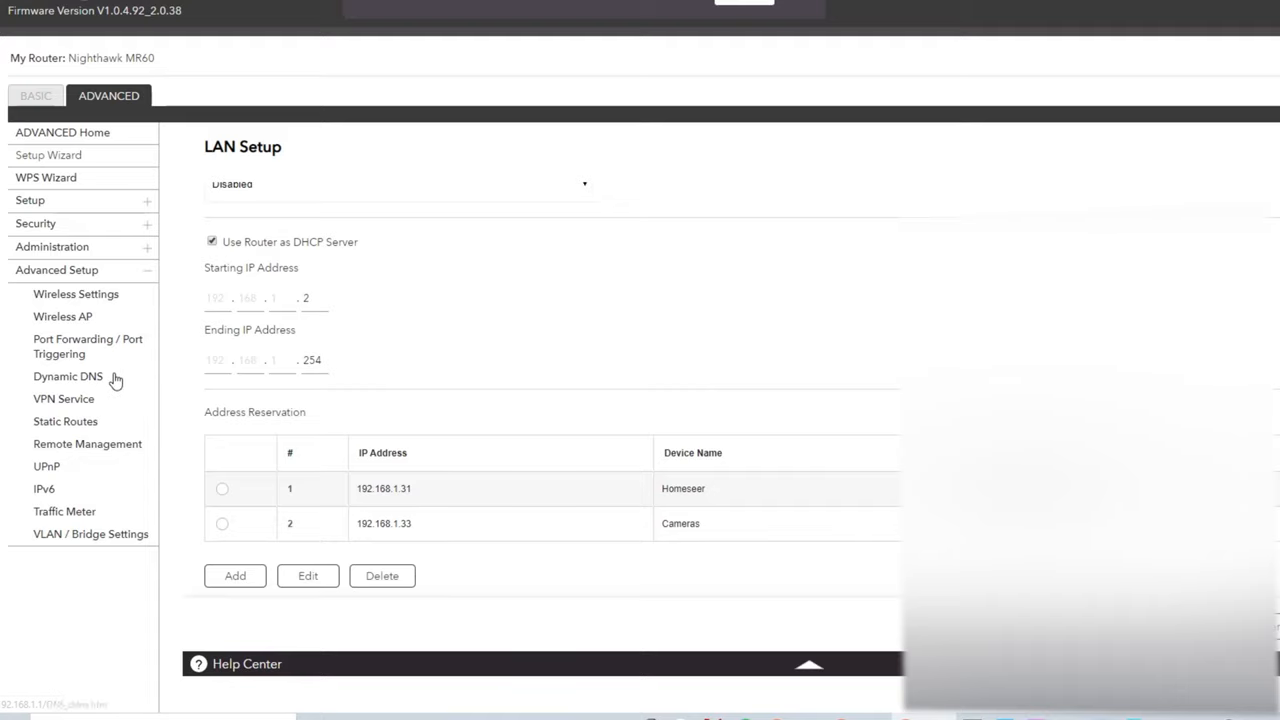
{"action": "mouse_move", "coordinate": [82, 353]}
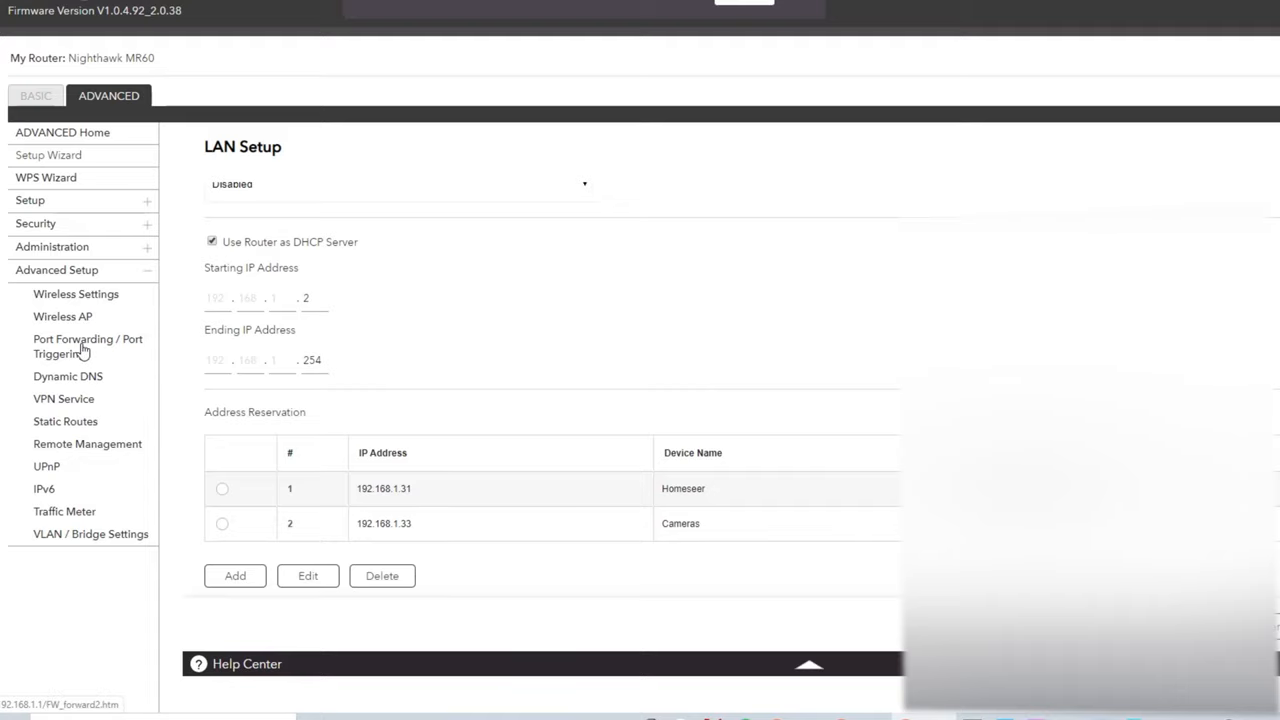
{"action": "left_click", "coordinate": [87, 346]}
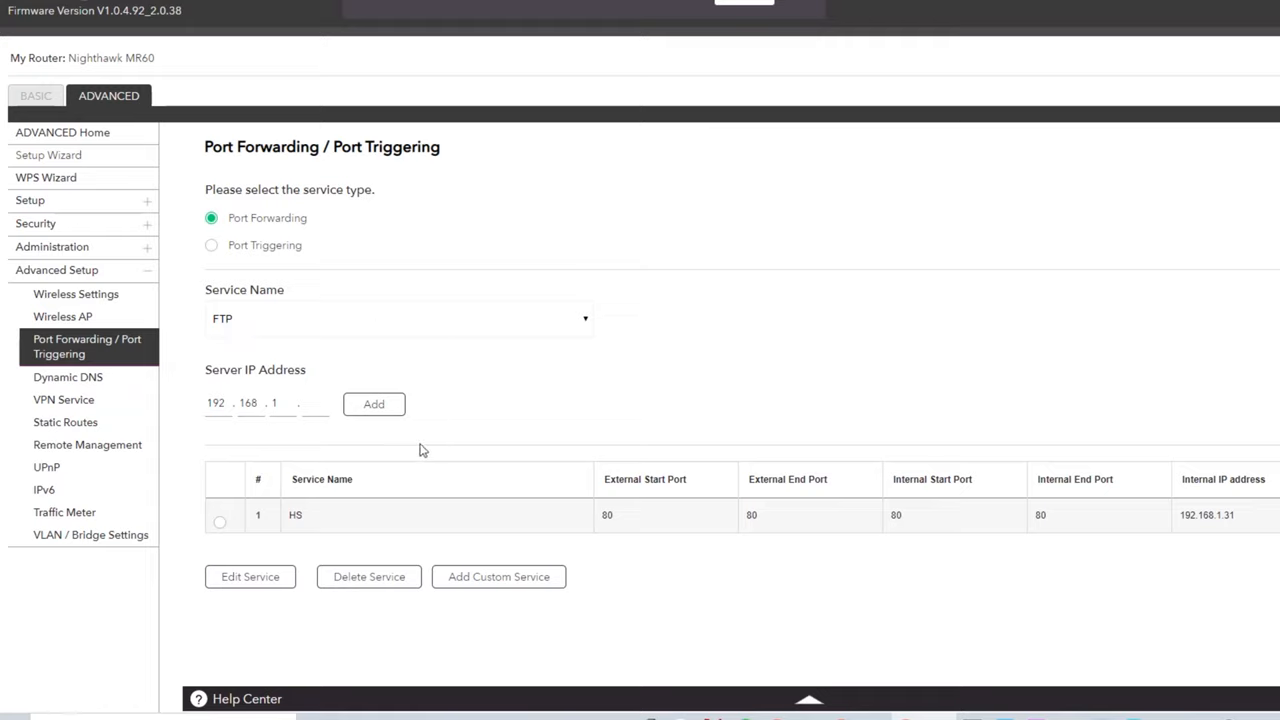
{"action": "mouse_move", "coordinate": [410, 361]}
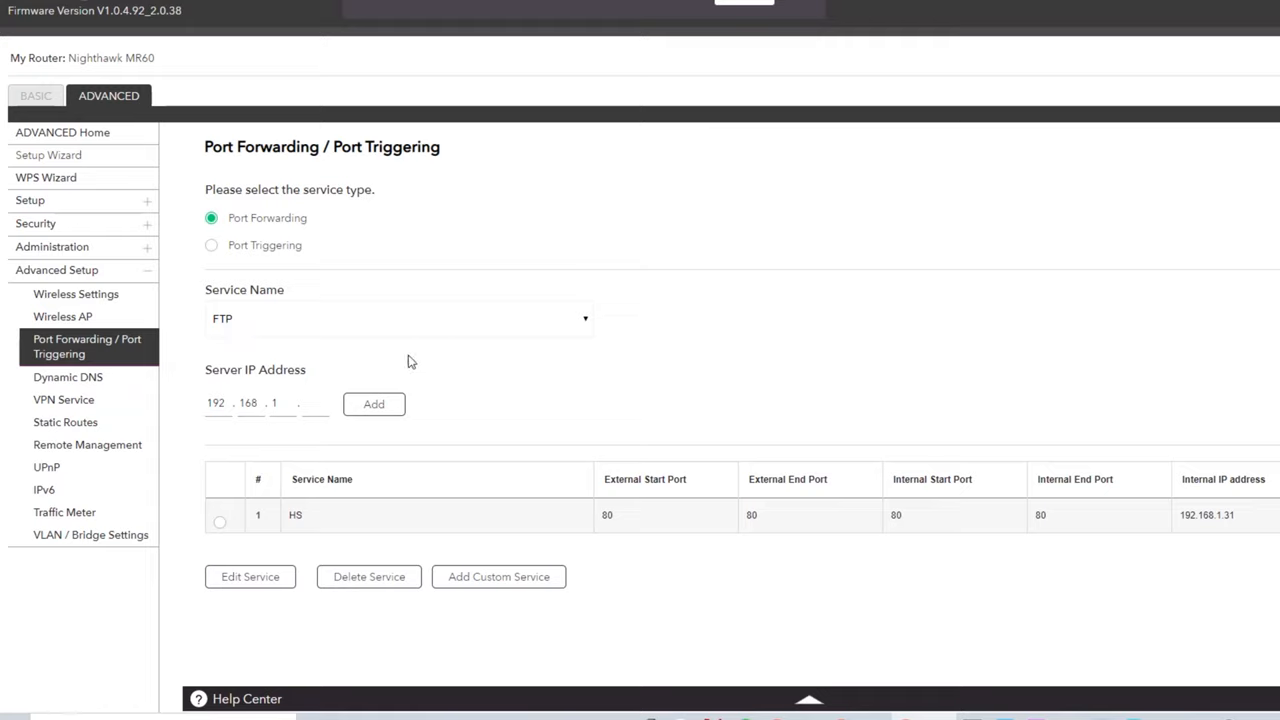
{"action": "mouse_move", "coordinate": [404, 272]}
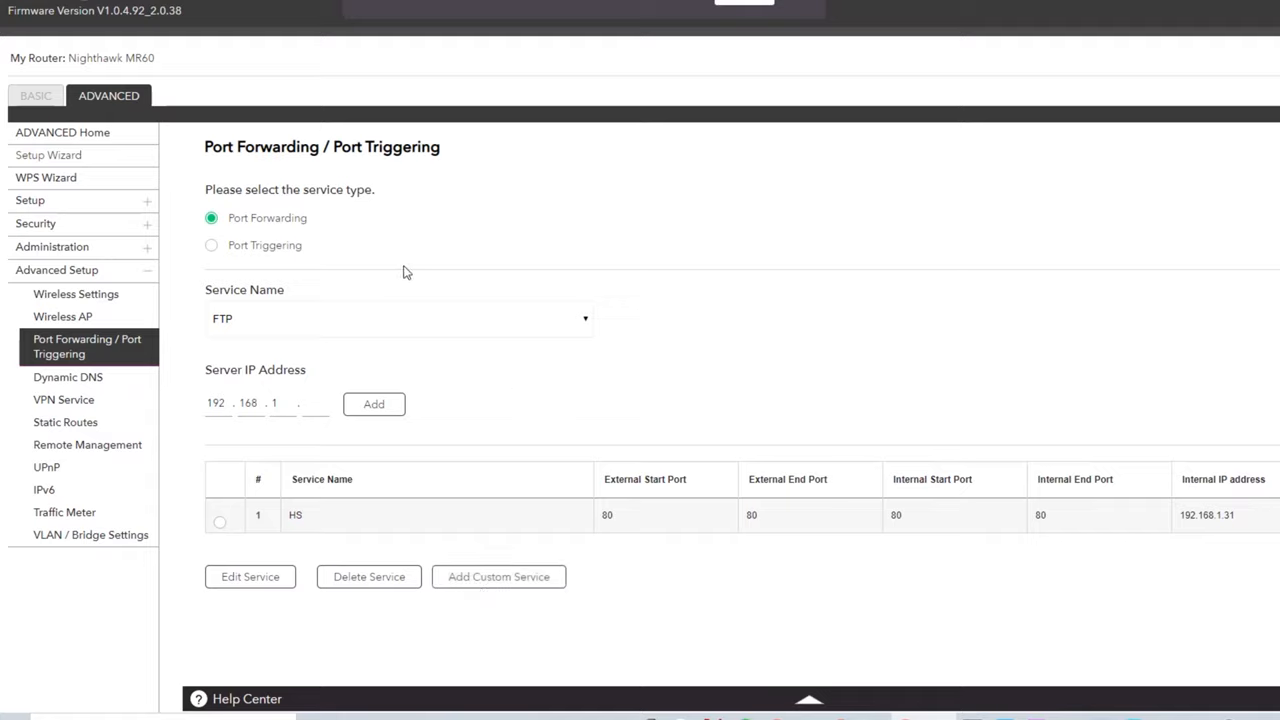
{"action": "mouse_move", "coordinate": [468, 332]}
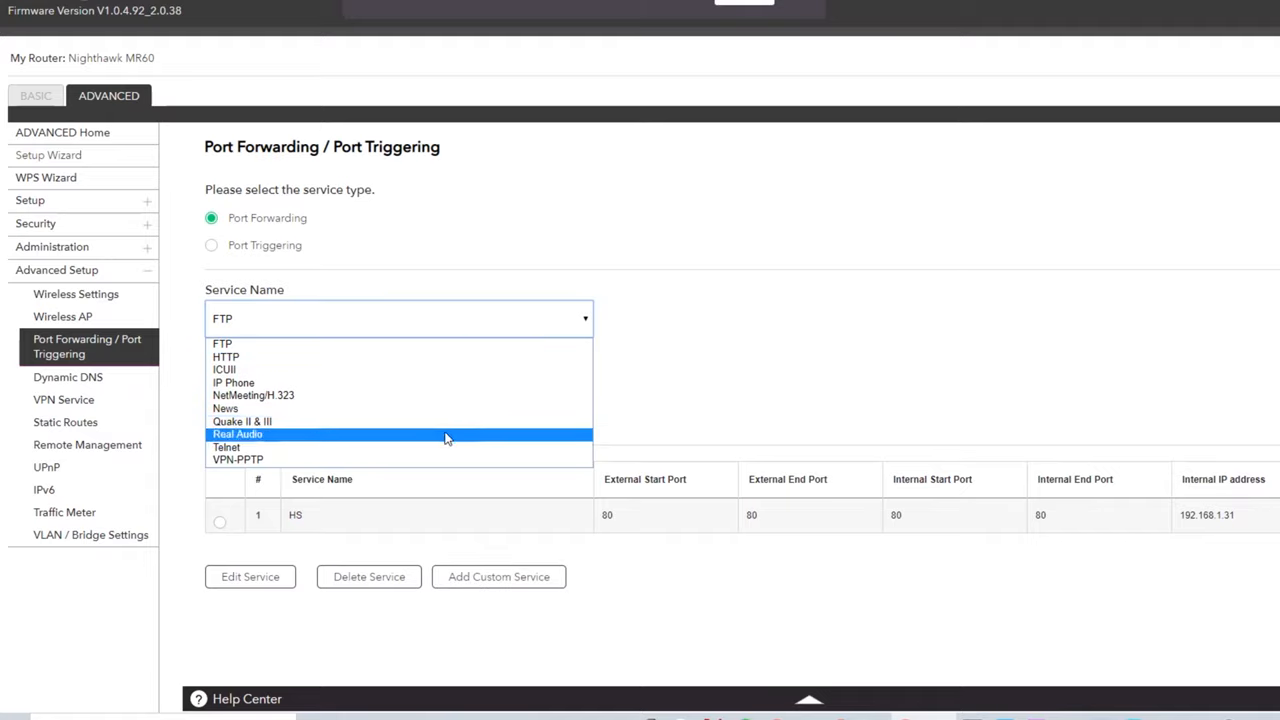
{"action": "mouse_move", "coordinate": [442, 432]}
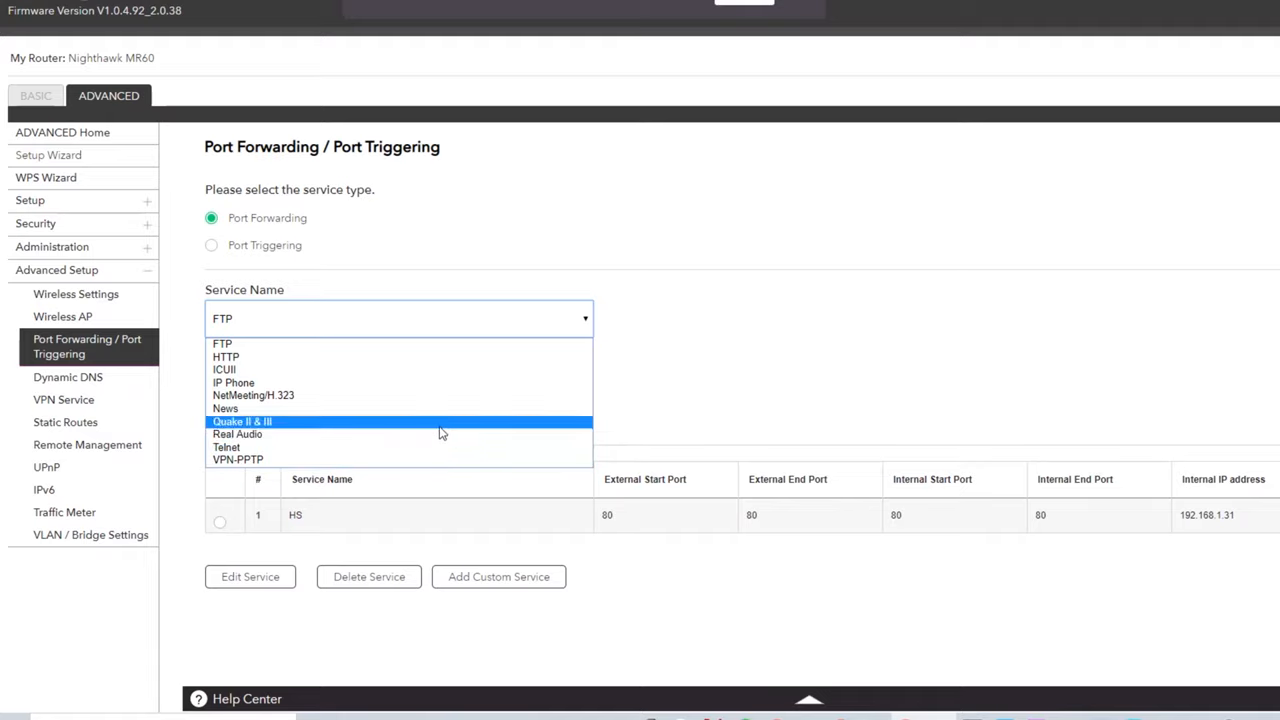
{"action": "mouse_move", "coordinate": [414, 345]}
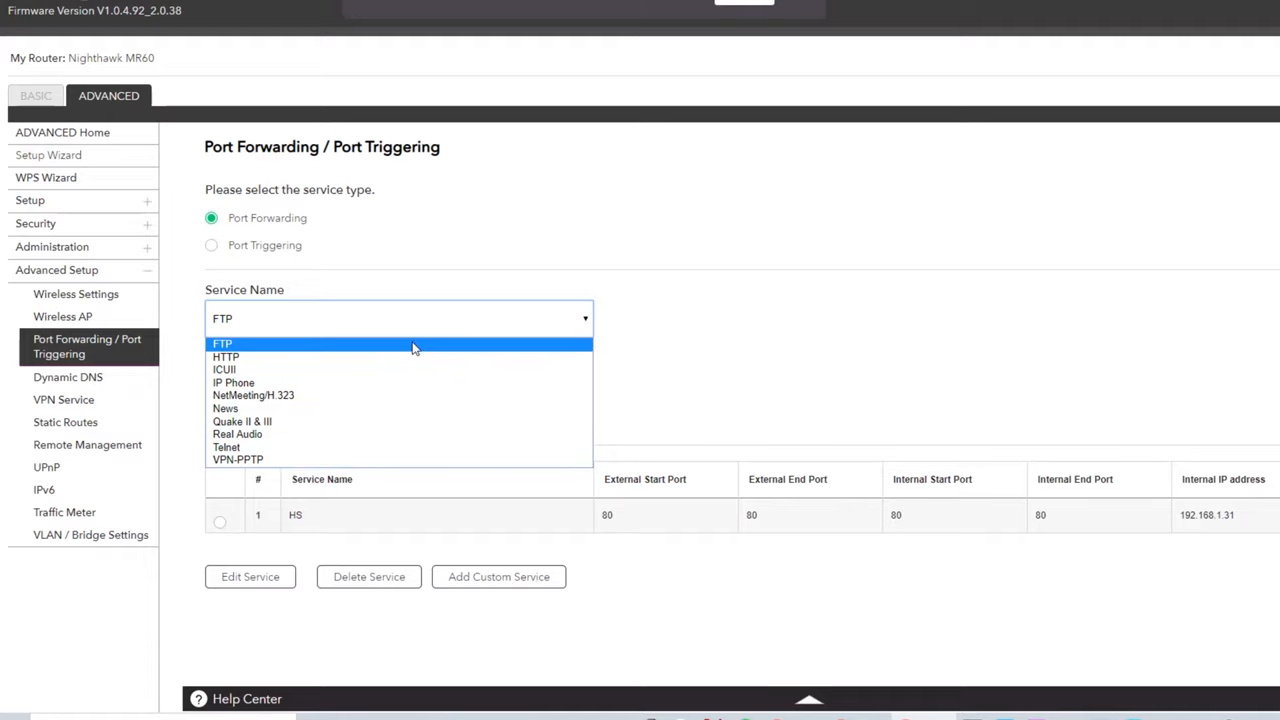
{"action": "left_click", "coordinate": [222, 344]}
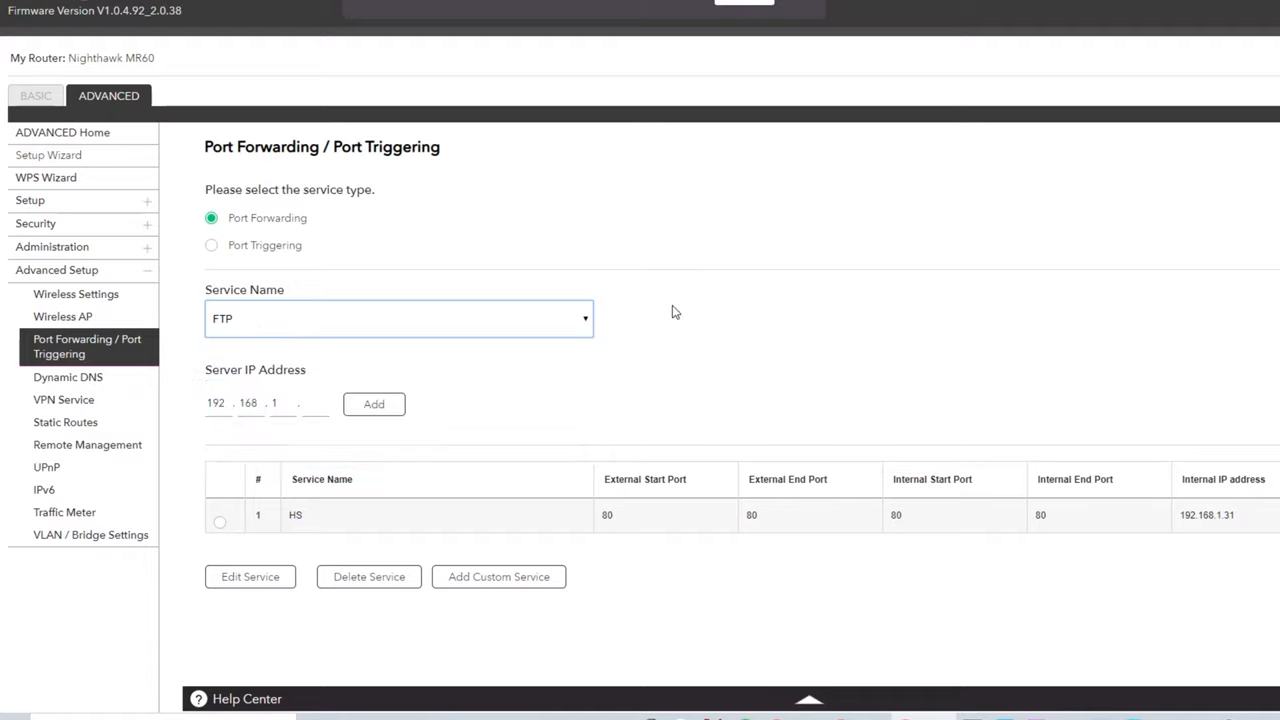
{"action": "left_click", "coordinate": [499, 577]}
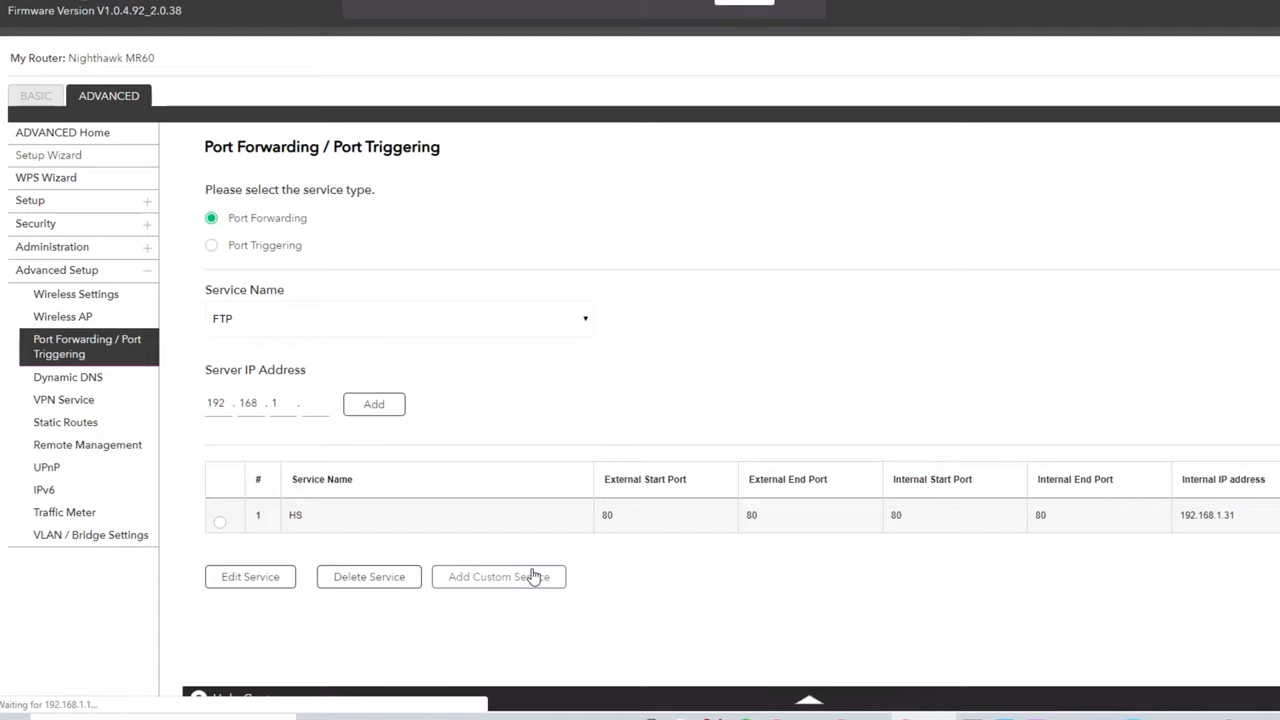
{"action": "mouse_move", "coordinate": [545, 575]}
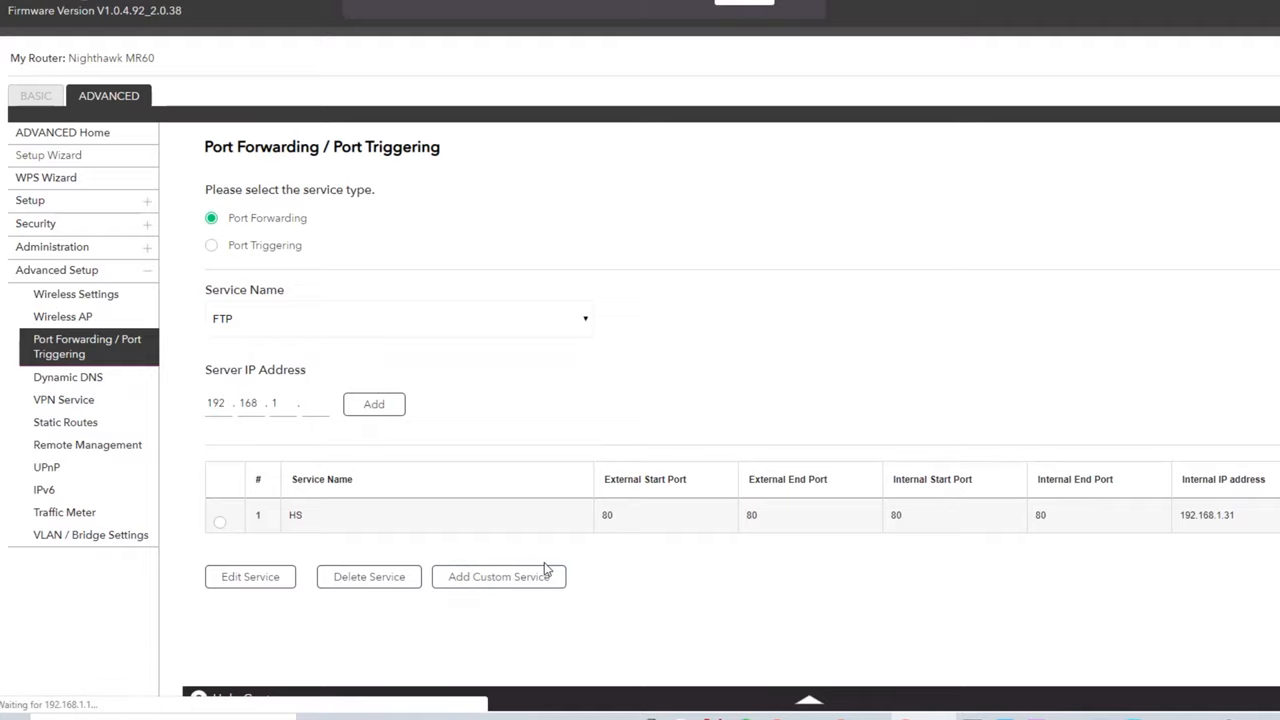
Start a new custom port-forwarding service and name it Camera
{"action": "left_click", "coordinate": [499, 576]}
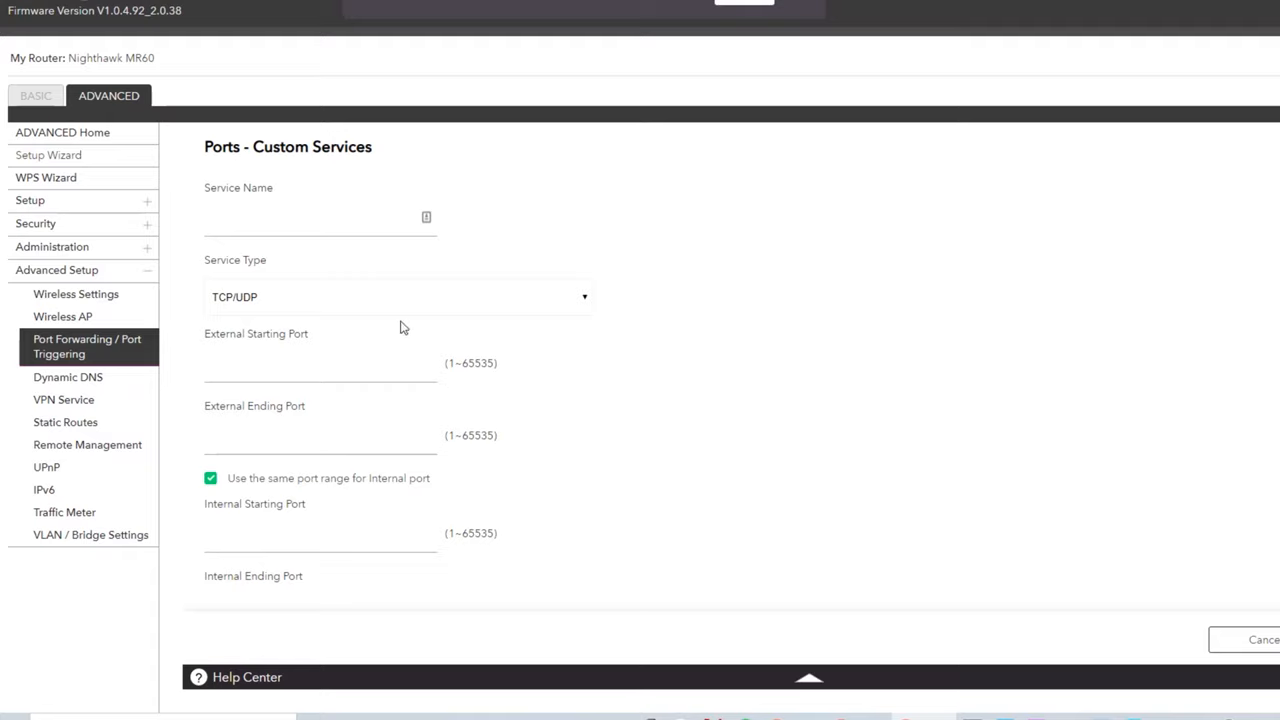
{"action": "type", "text": "HS"}
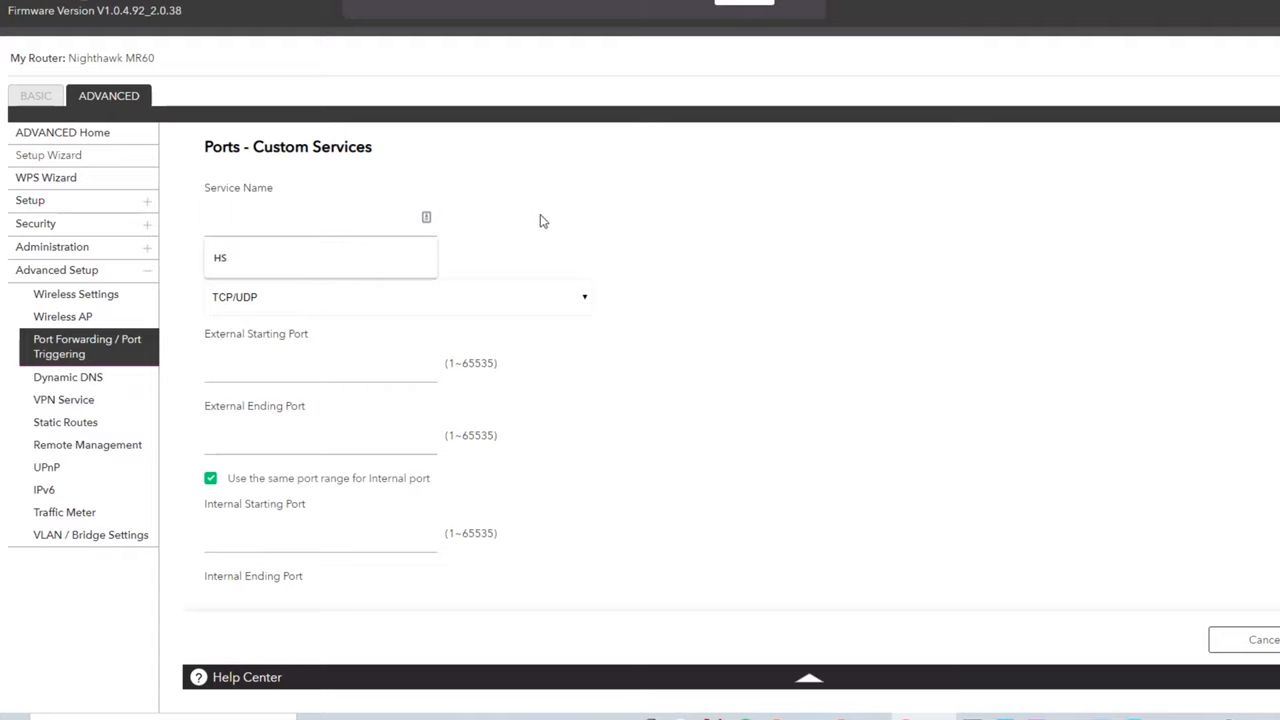
{"action": "type", "text": "Camera"}
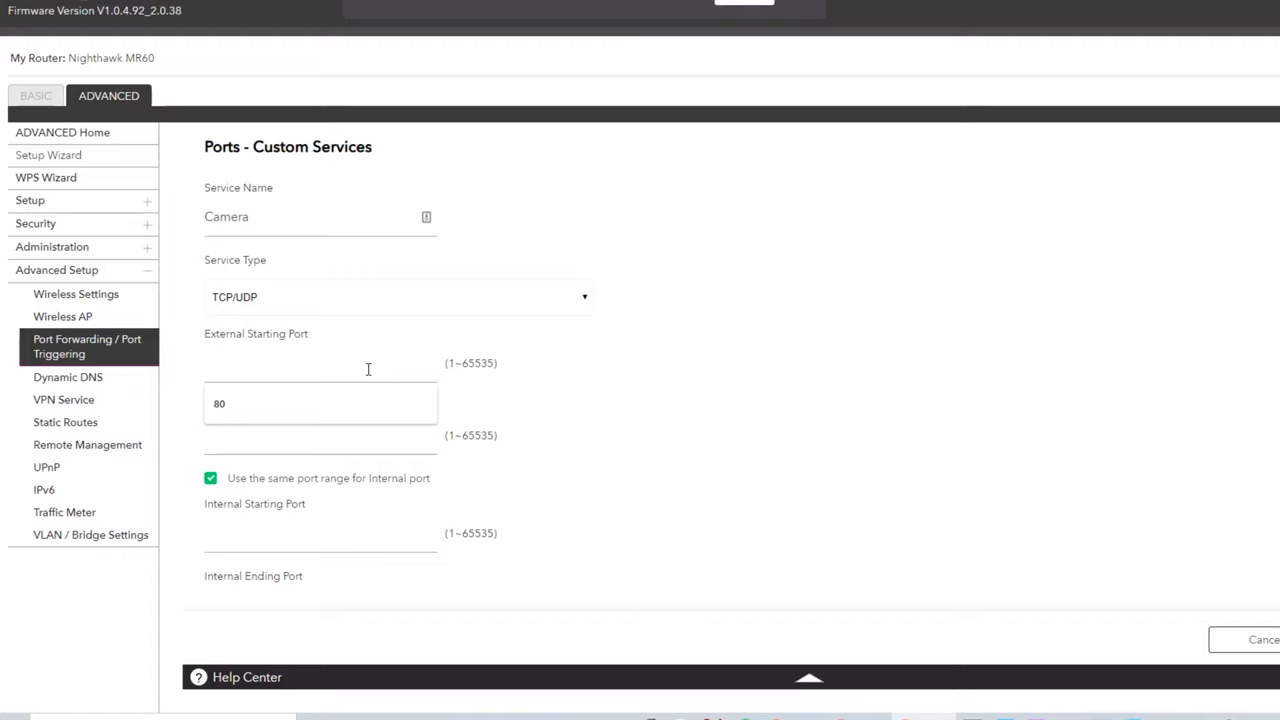
{"action": "mouse_move", "coordinate": [486, 293]}
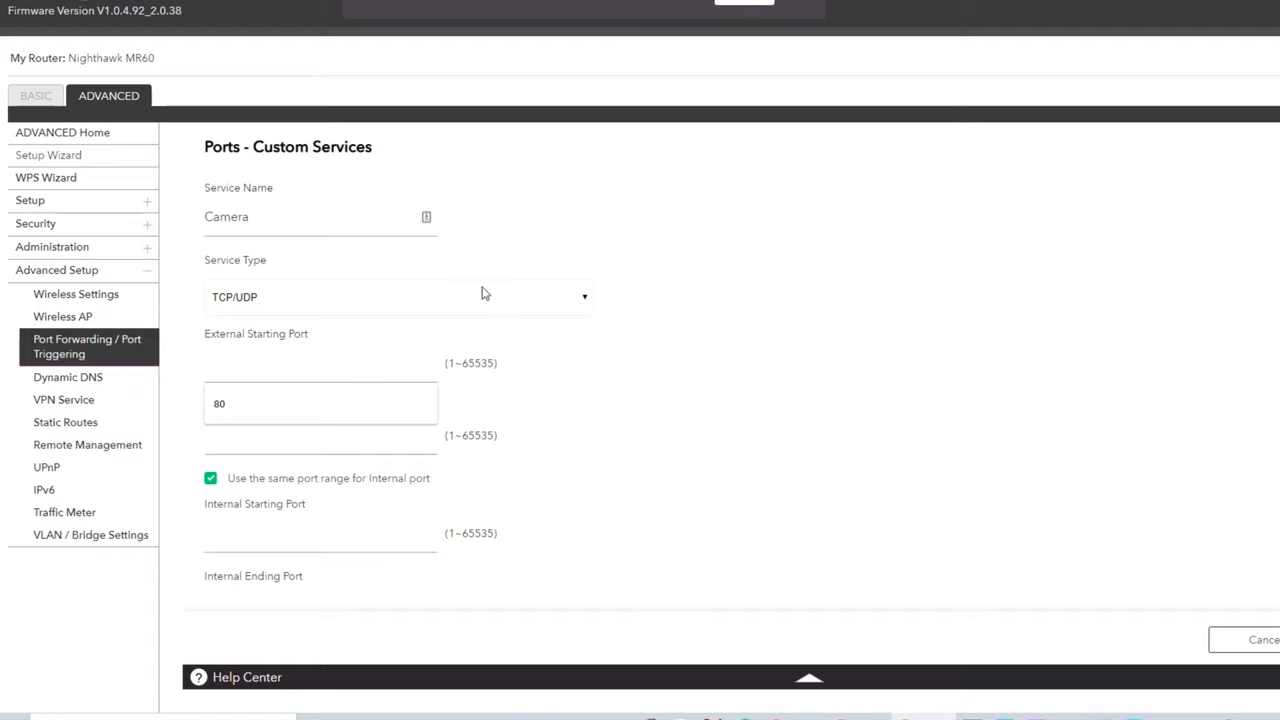
{"action": "mouse_move", "coordinate": [415, 337]}
{"action": "type", "text": "85"}
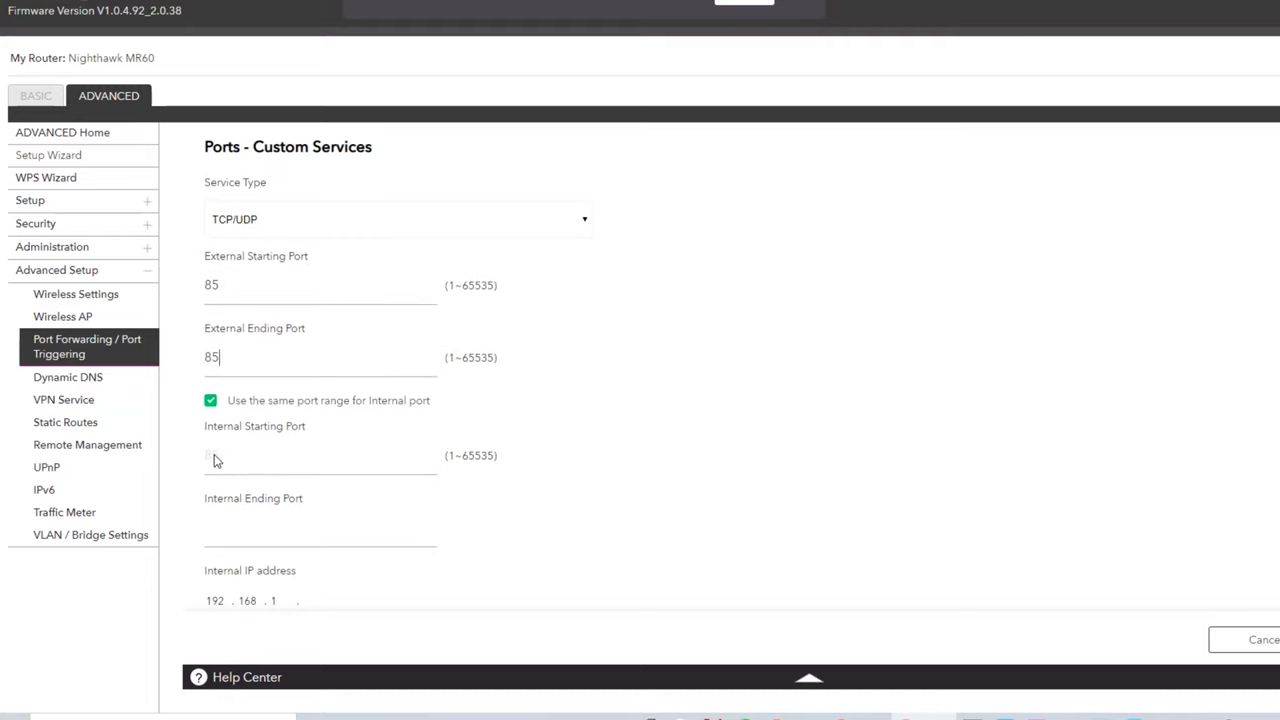
Choose the Cameras device at 192.168.1.33 as the Camera rule's target
{"action": "scroll", "scroll_direction": "down", "scroll_amount": 3}
{"action": "type", "text": "33"}
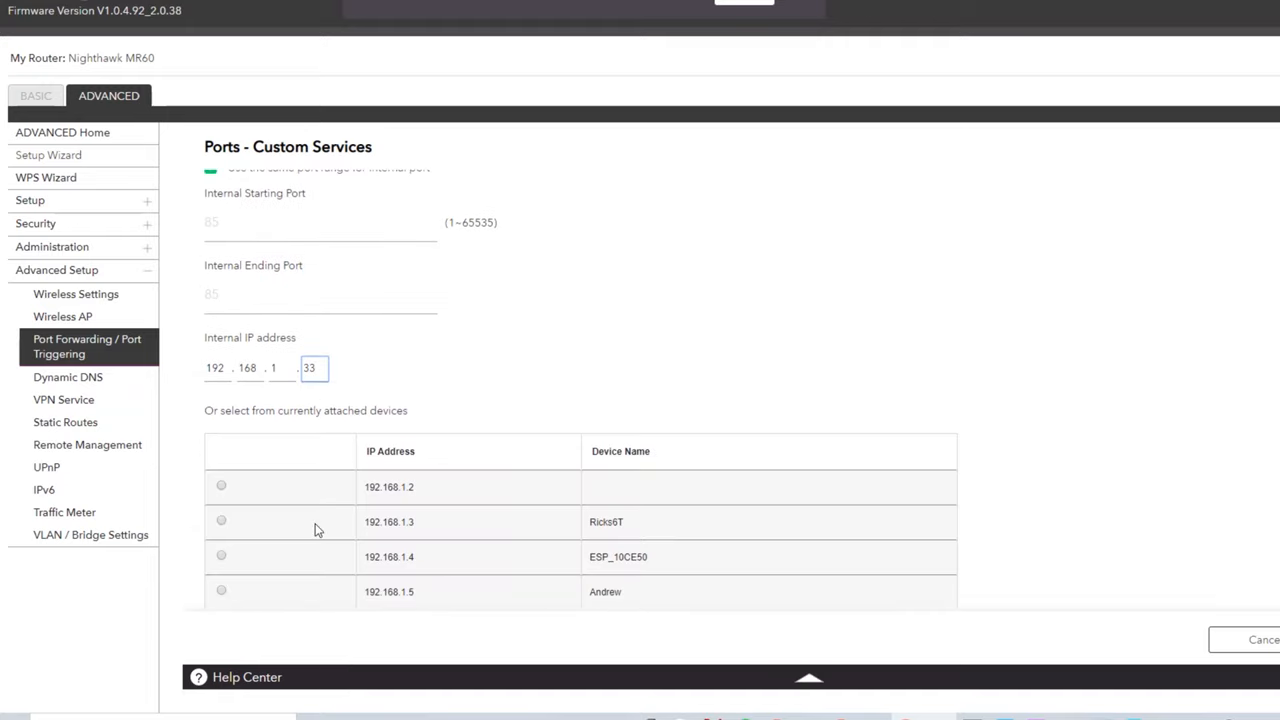
{"action": "scroll", "scroll_direction": "down", "scroll_amount": 3}
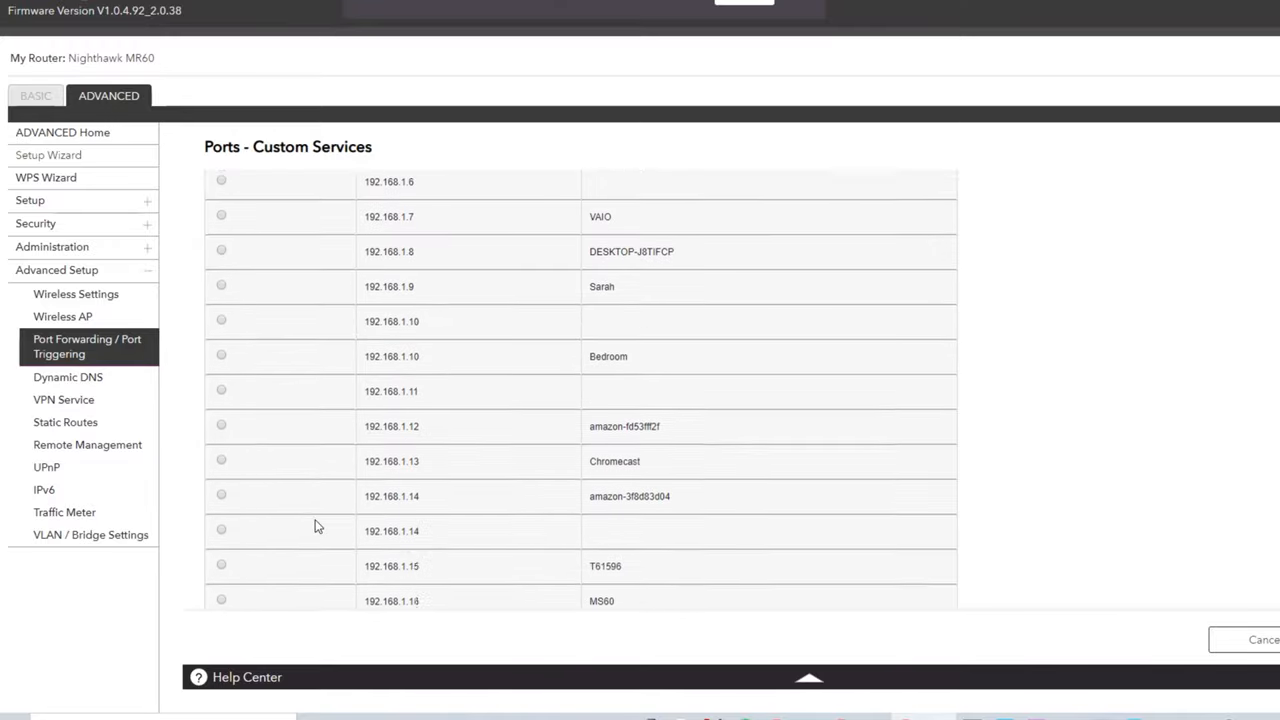
{"action": "scroll", "scroll_direction": "down", "scroll_amount": 3}
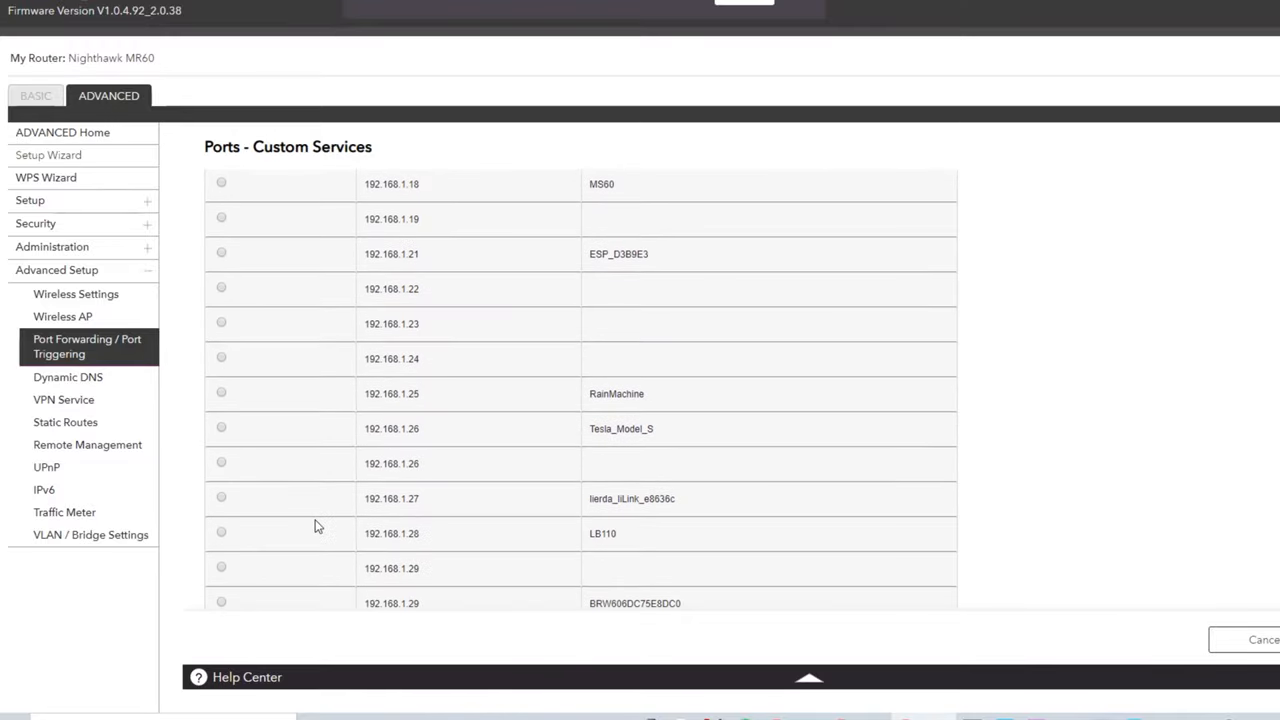
{"action": "scroll", "scroll_direction": "down", "scroll_amount": 3}
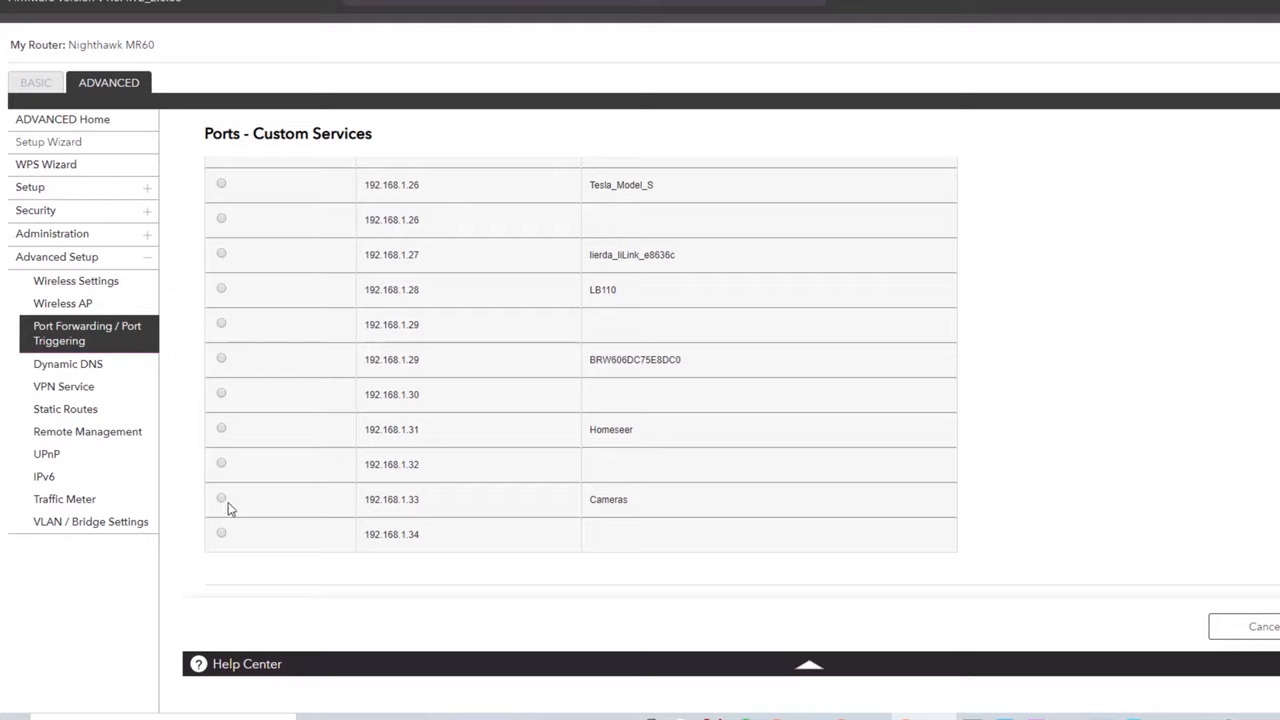
{"action": "left_click", "coordinate": [221, 498]}
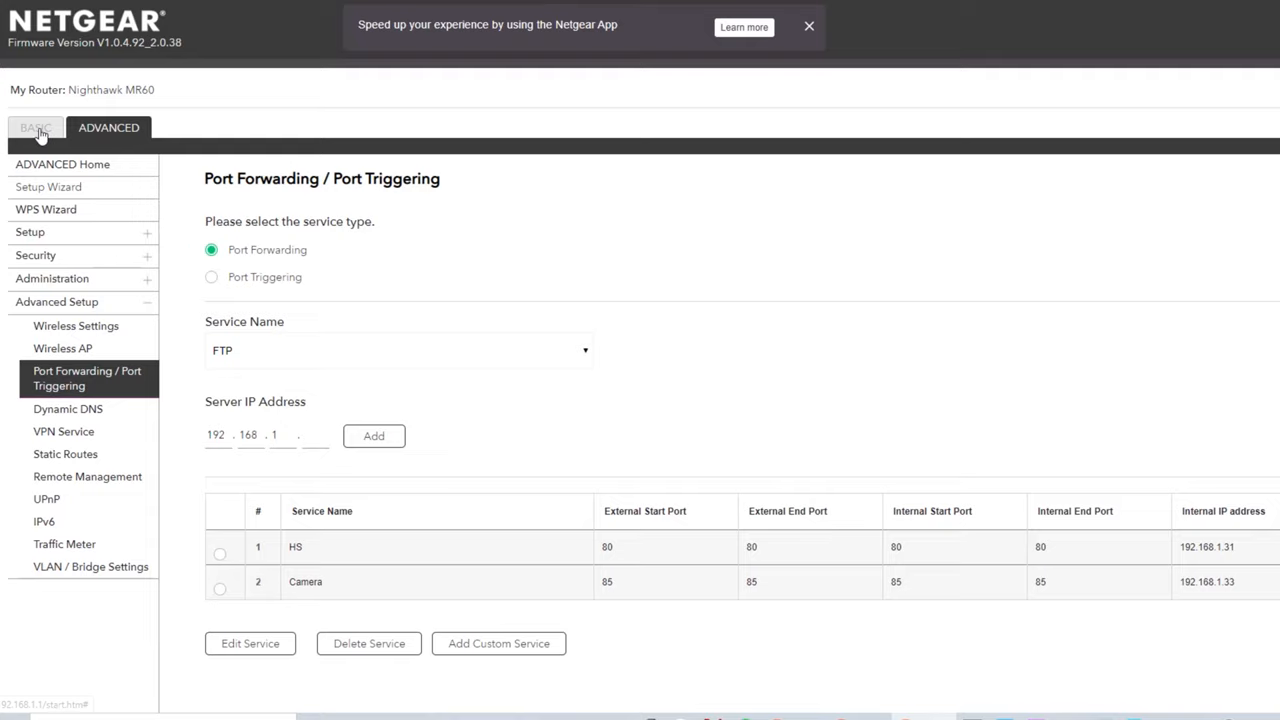
Switch to BASIC and open the Wireless settings for the Doodle network
{"action": "left_click", "coordinate": [35, 127]}
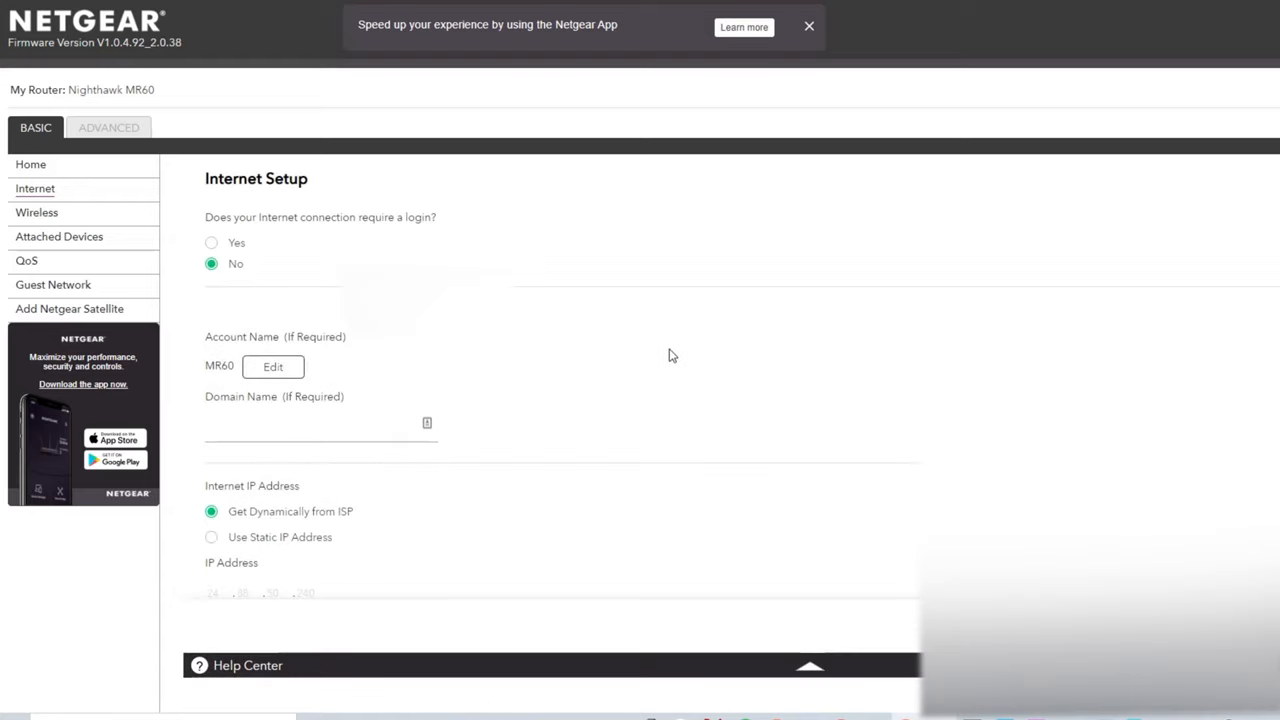
{"action": "scroll", "scroll_direction": "down", "scroll_amount": 3}
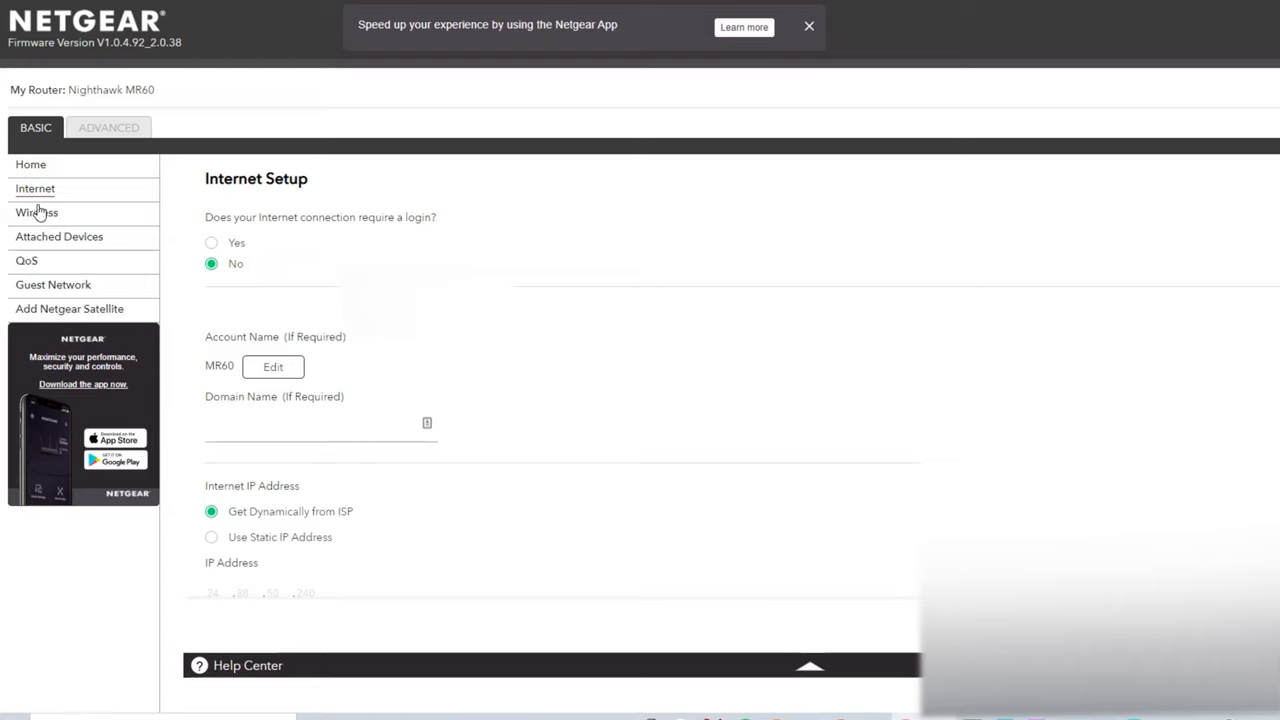
{"action": "left_click", "coordinate": [36, 212]}
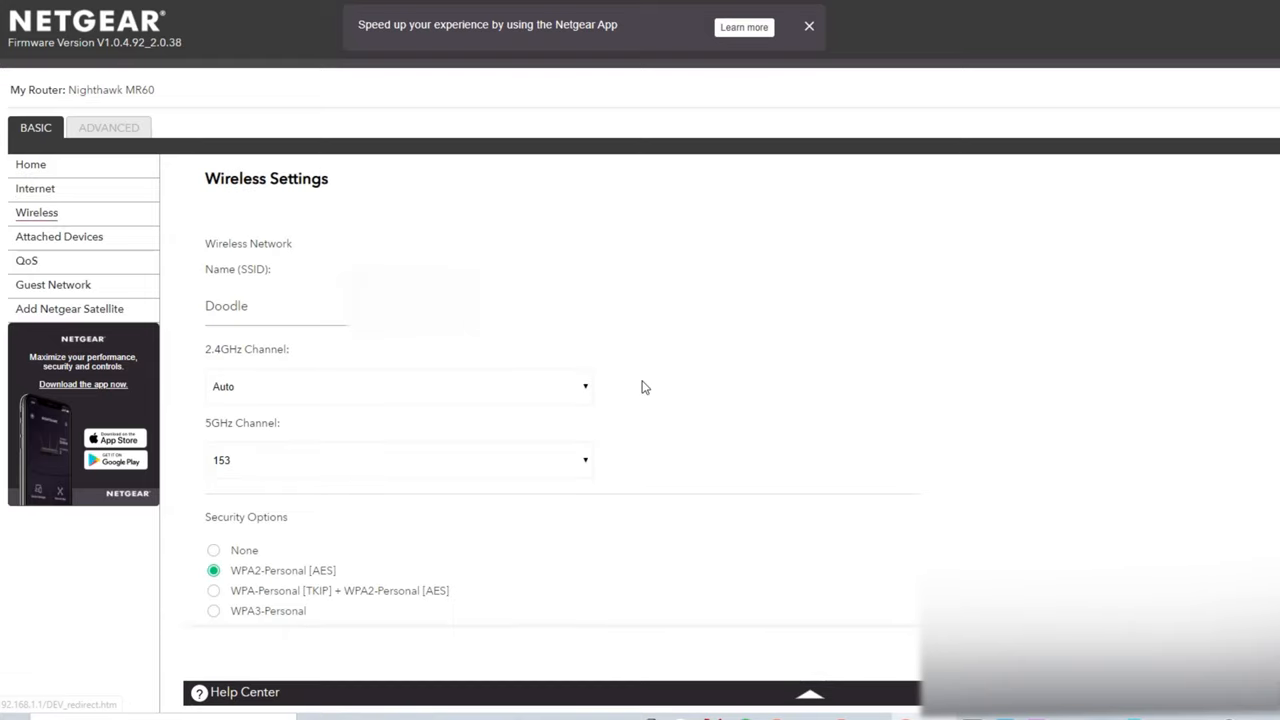
{"action": "mouse_move", "coordinate": [633, 386]}
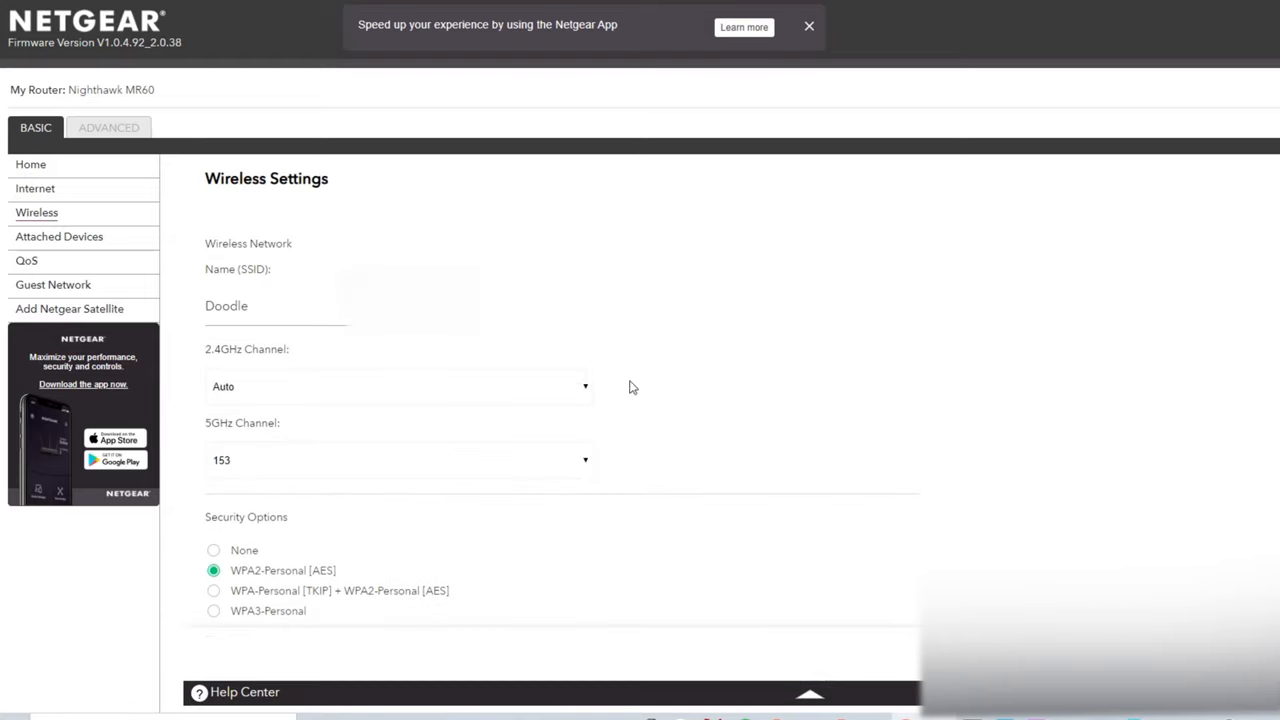
Review the Attached Devices list, then return to the Home dashboard showing 34 devices
{"action": "left_click", "coordinate": [58, 237]}
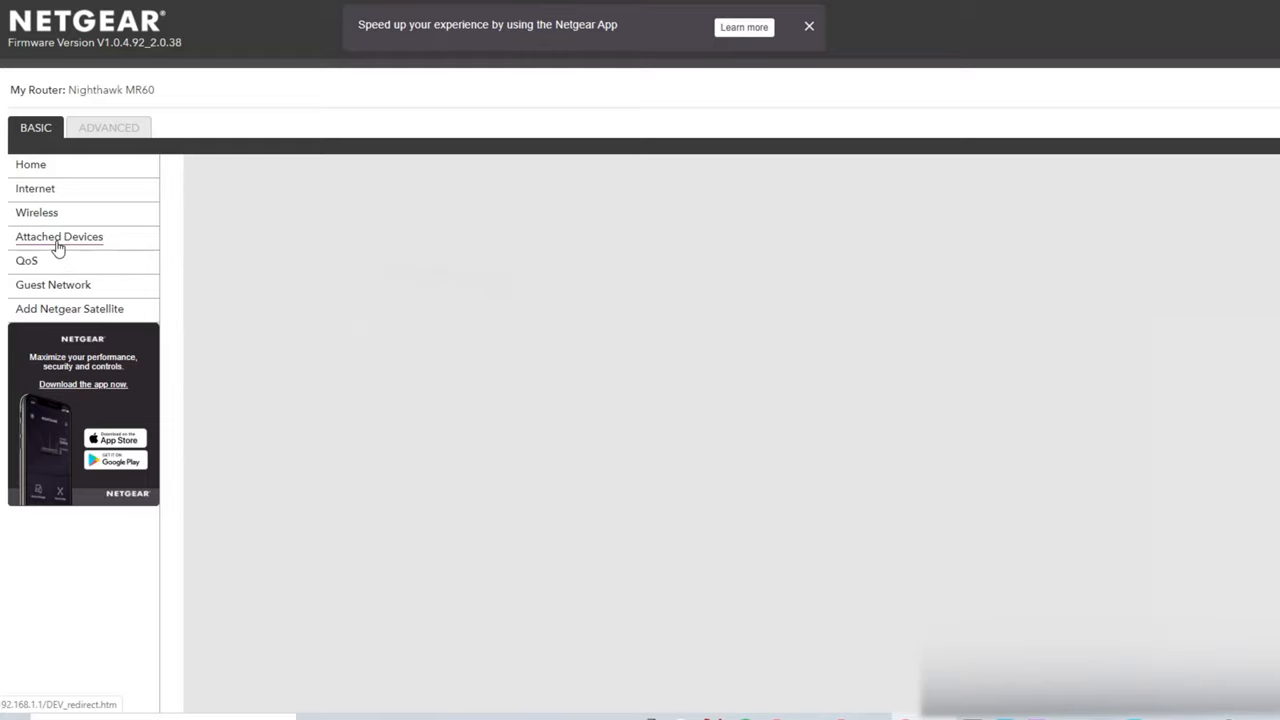
{"action": "left_click", "coordinate": [58, 237]}
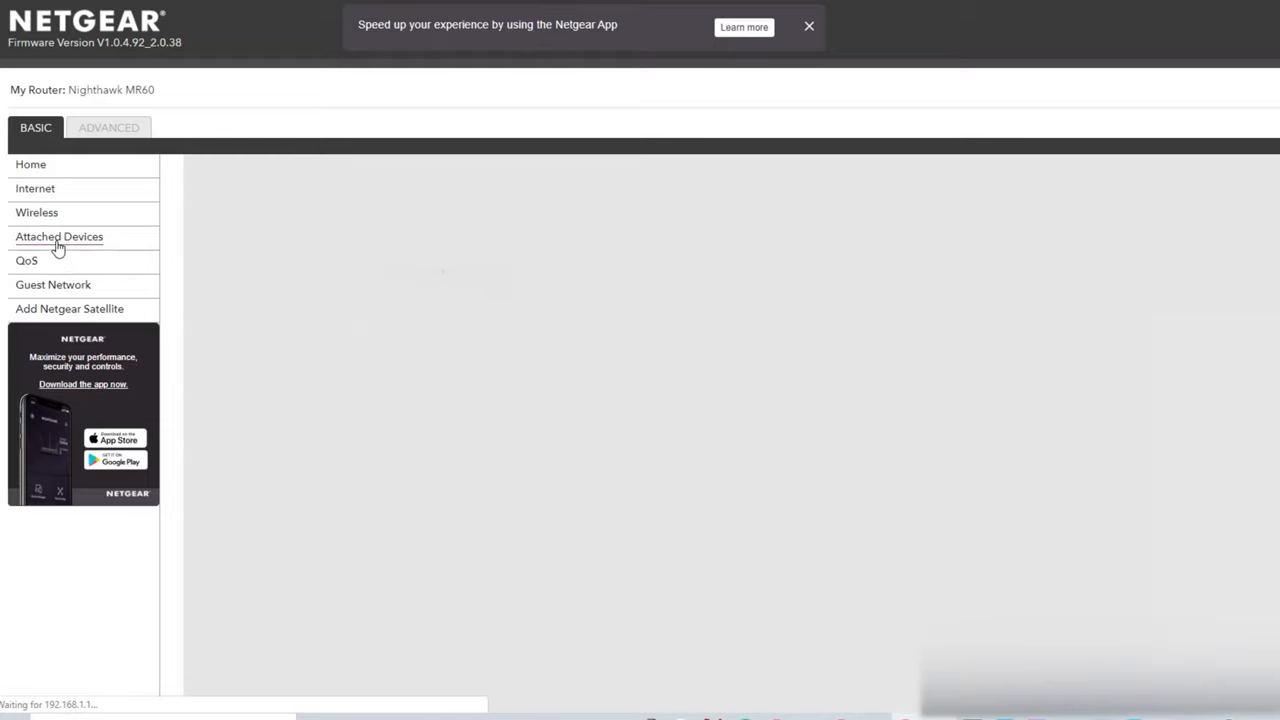
{"action": "left_click", "coordinate": [58, 236]}
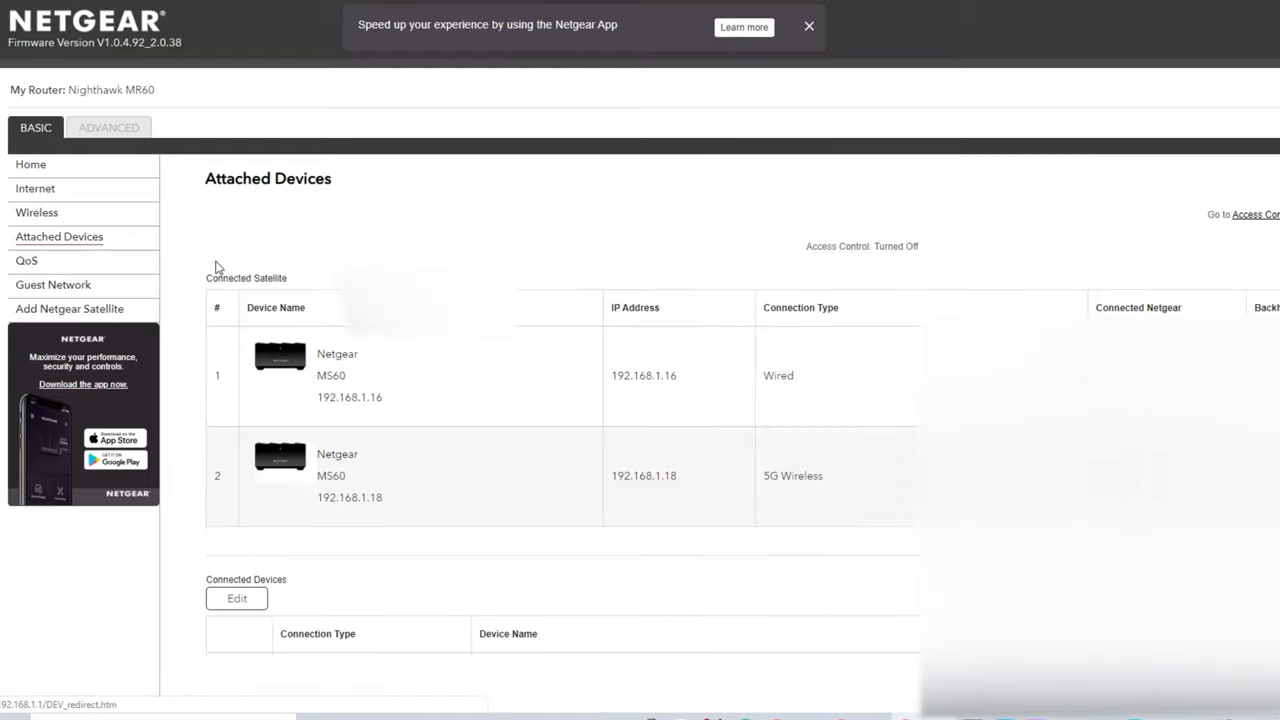
{"action": "mouse_move", "coordinate": [530, 438]}
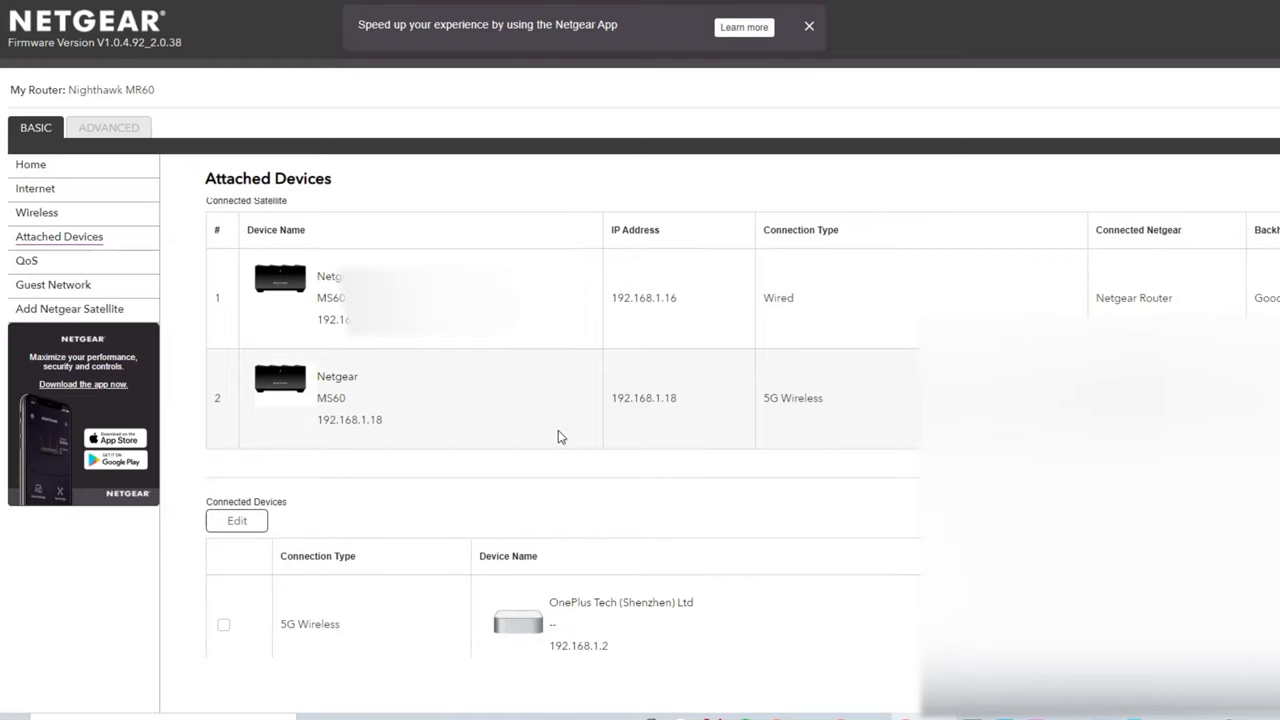
{"action": "scroll", "scroll_direction": "down", "scroll_amount": 3}
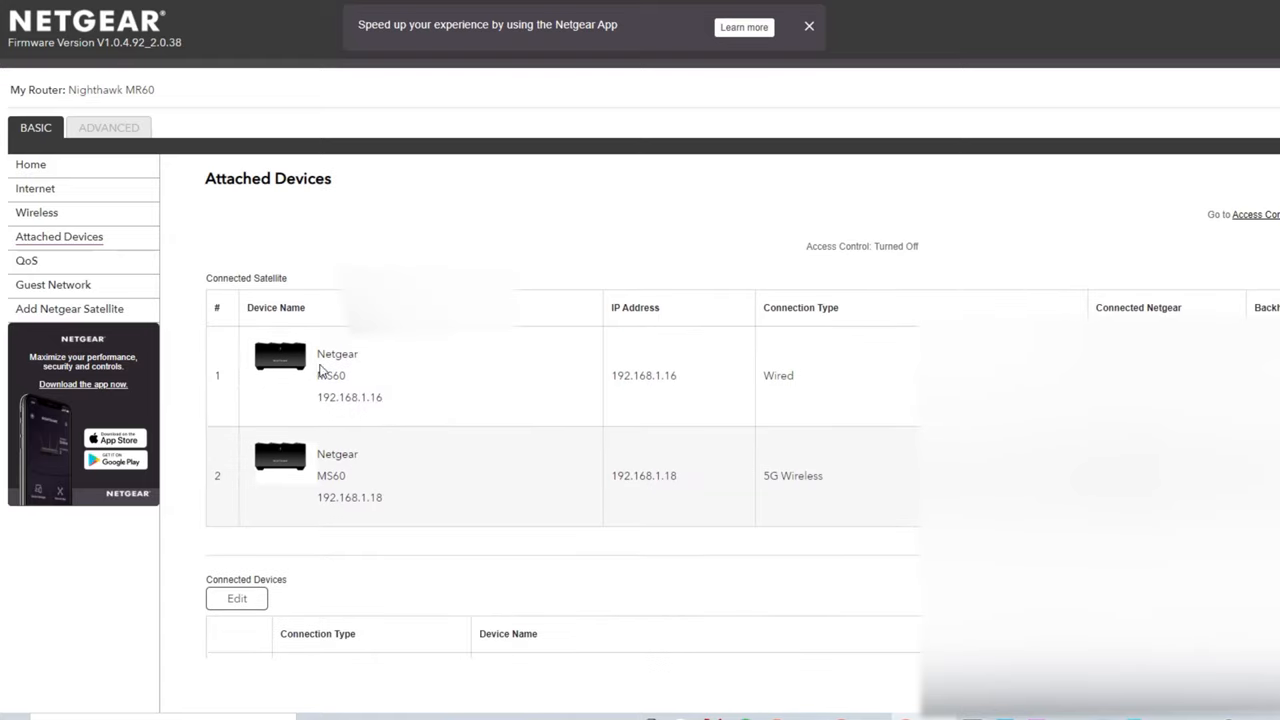
{"action": "mouse_move", "coordinate": [87, 166]}
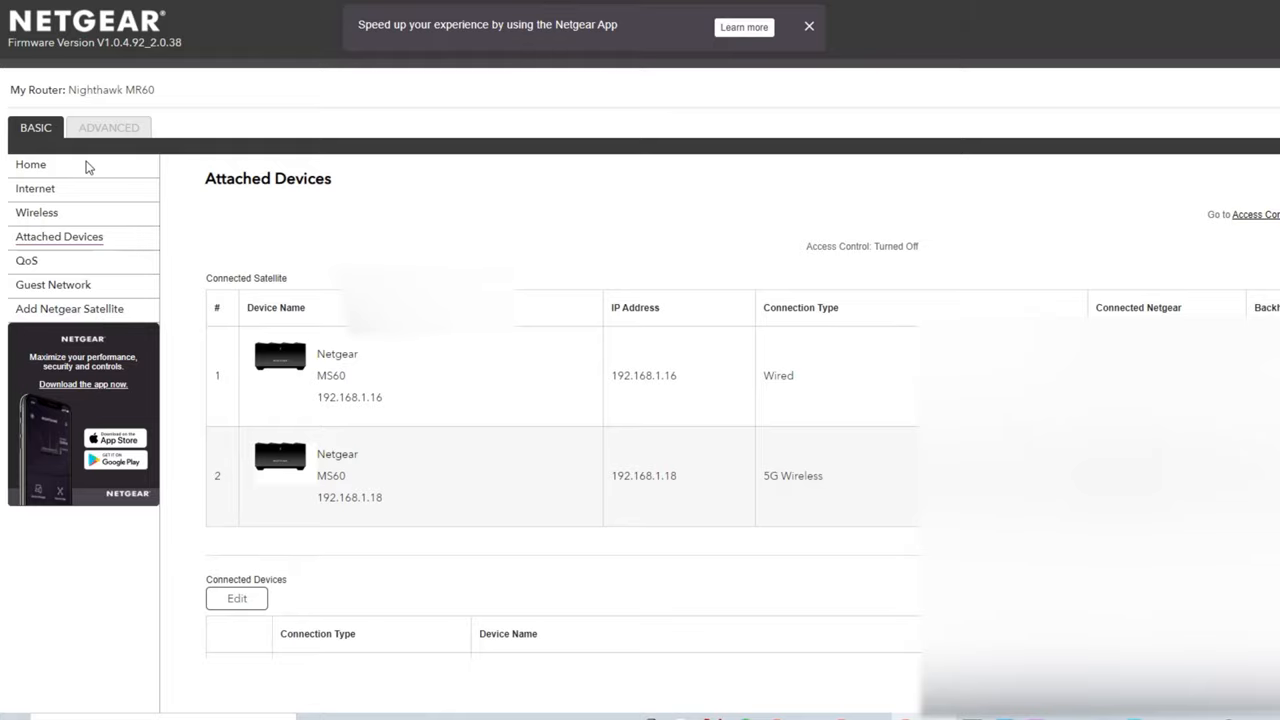
{"action": "mouse_move", "coordinate": [58, 158]}
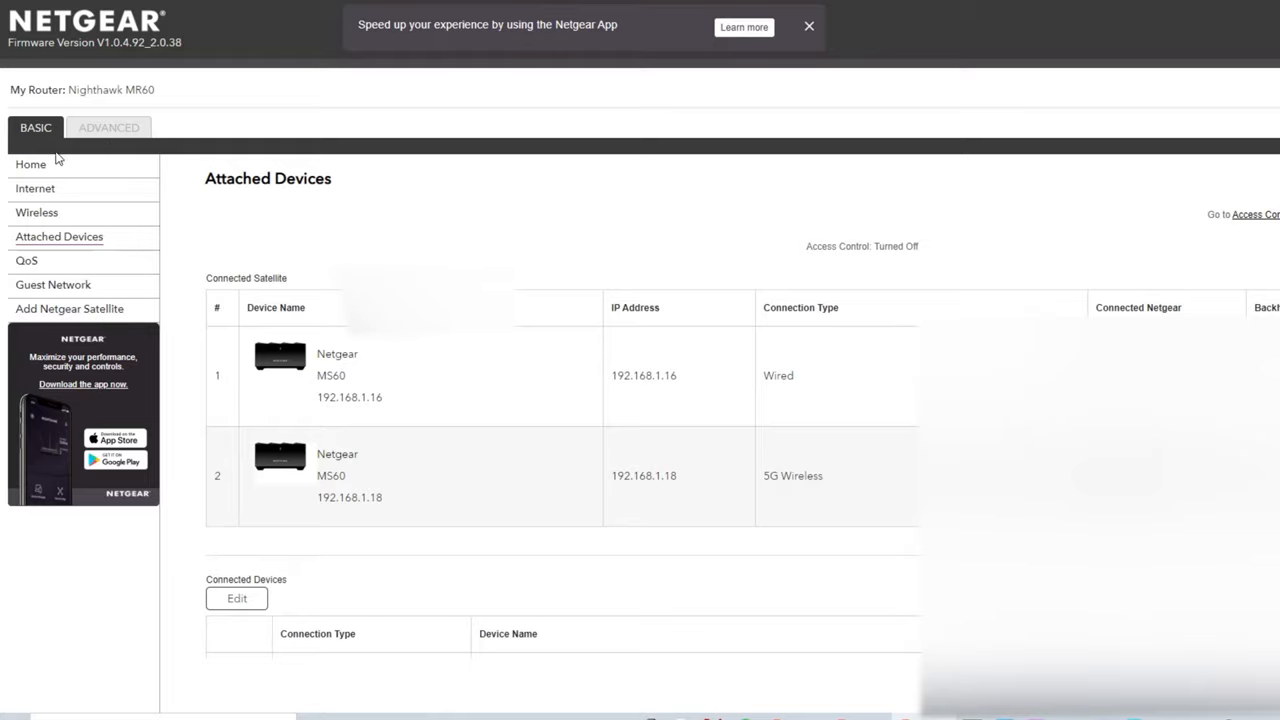
{"action": "left_click", "coordinate": [30, 164]}
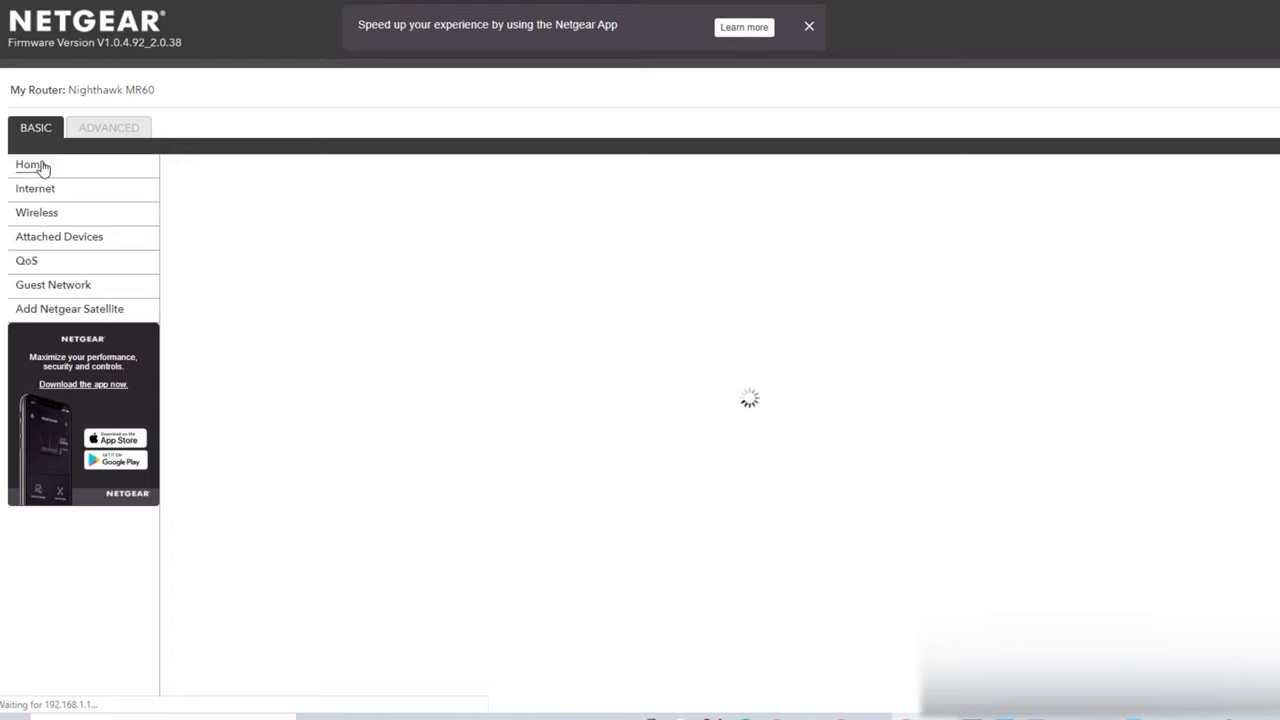
{"action": "left_click", "coordinate": [28, 164]}
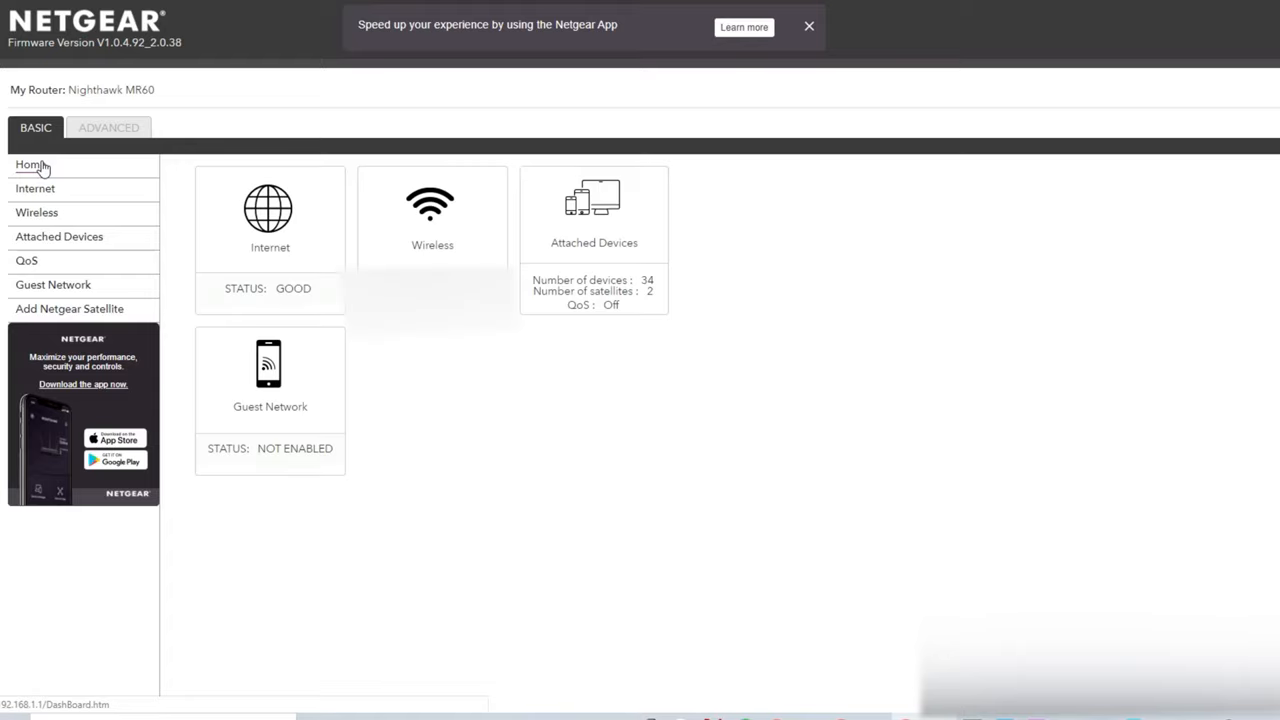